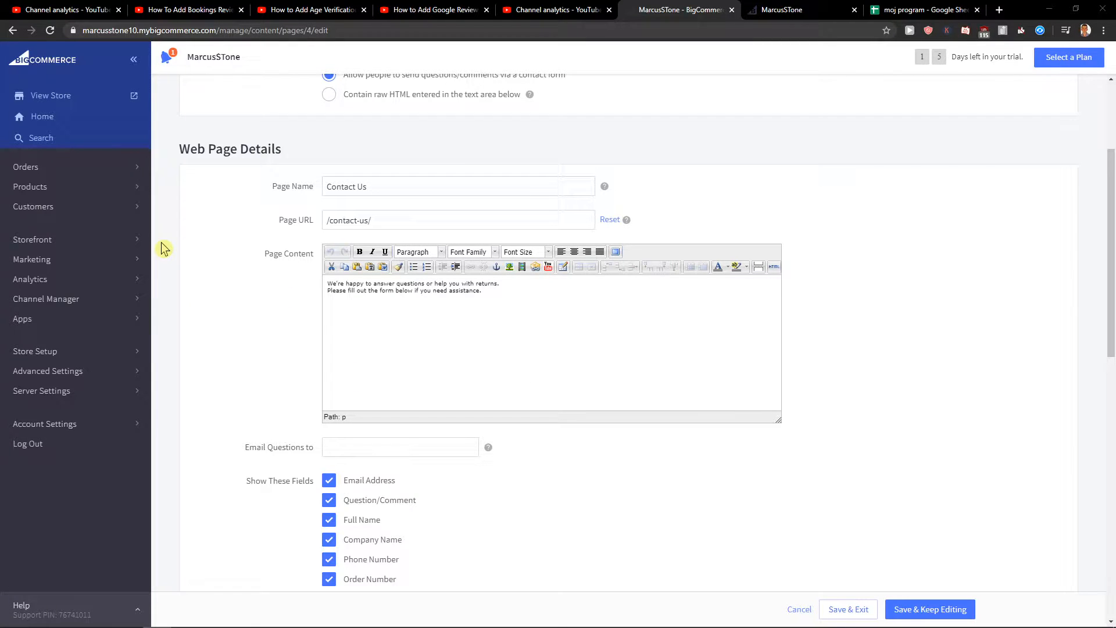
Navigate via Storefront to Script Manager and open a blank Create Script form.
{"action": "scroll", "scroll_direction": "down", "scroll_amount": 3}
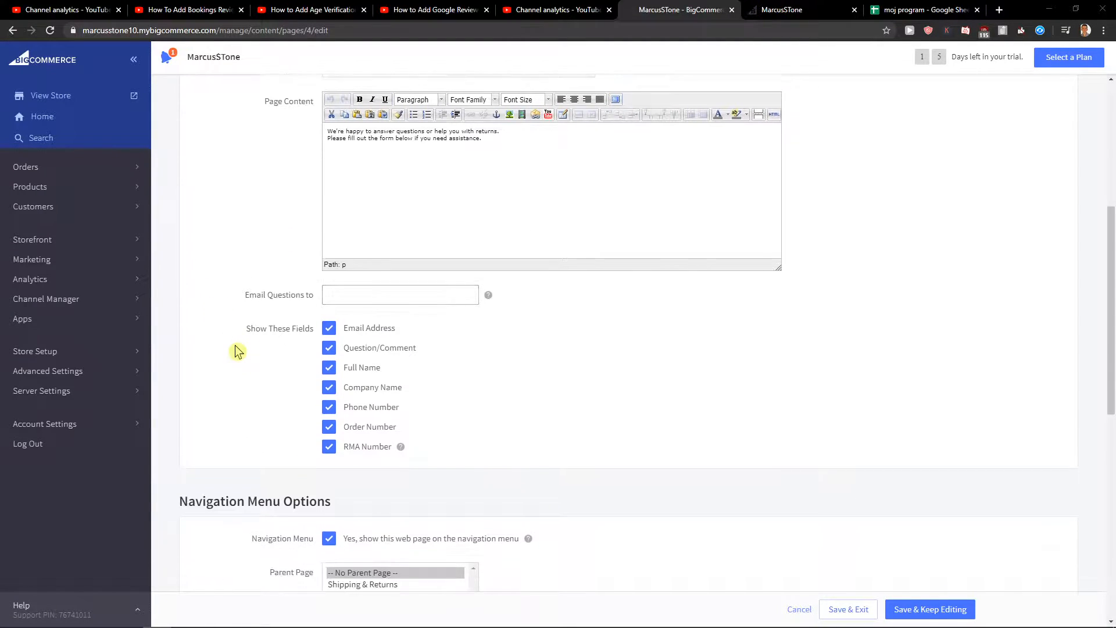
{"action": "scroll", "scroll_direction": "up", "scroll_amount": 3}
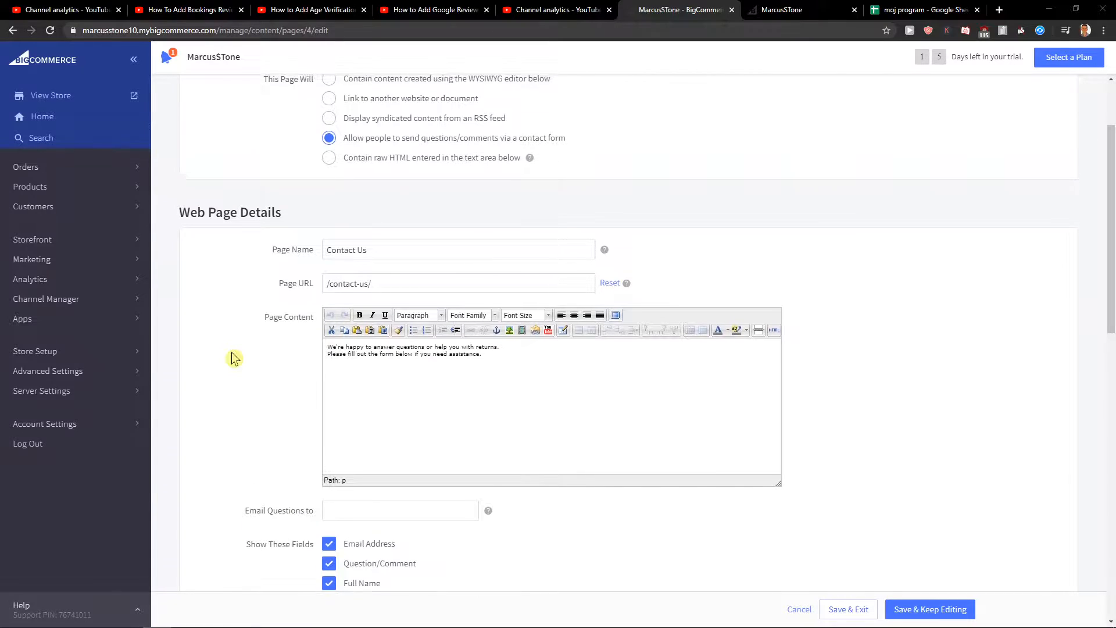
{"action": "scroll", "scroll_direction": "up", "scroll_amount": 3}
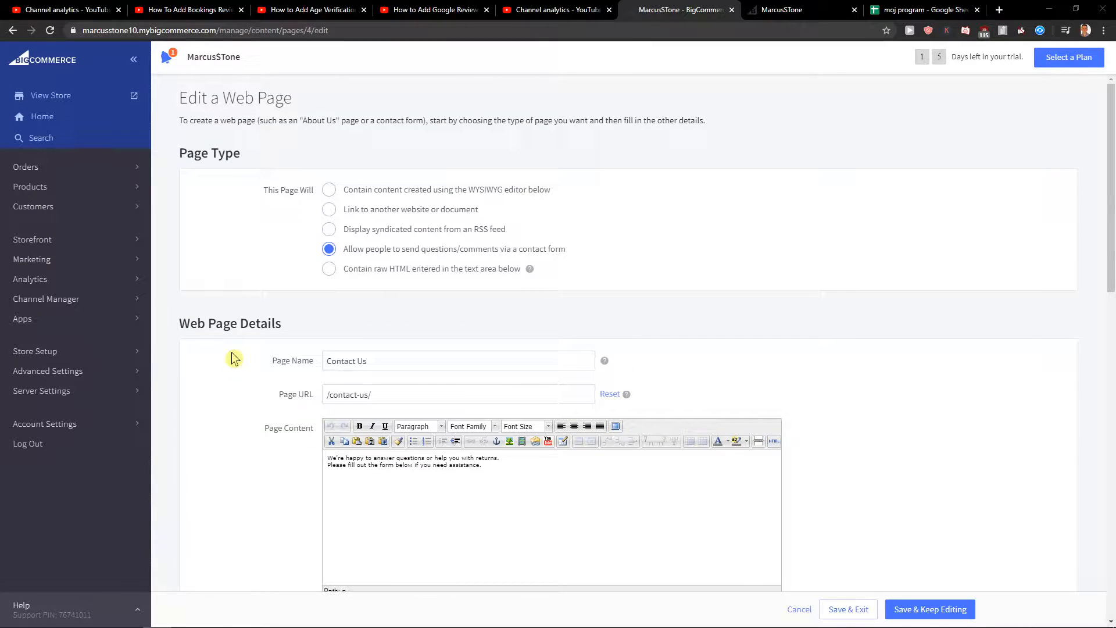
{"action": "mouse_move", "coordinate": [169, 342]}
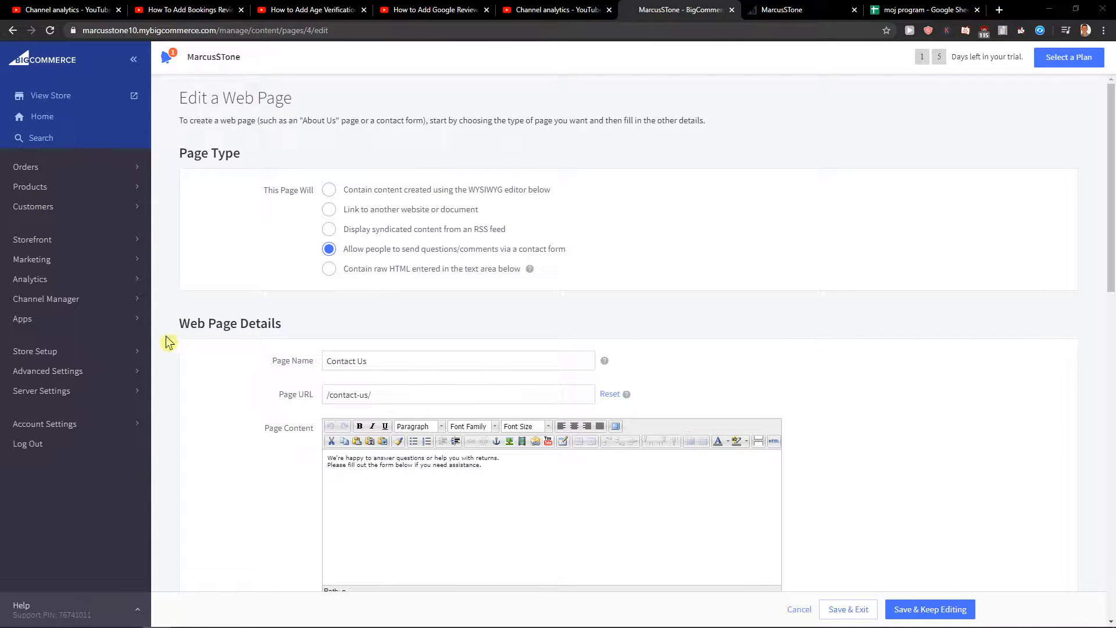
{"action": "left_click", "coordinate": [34, 351]}
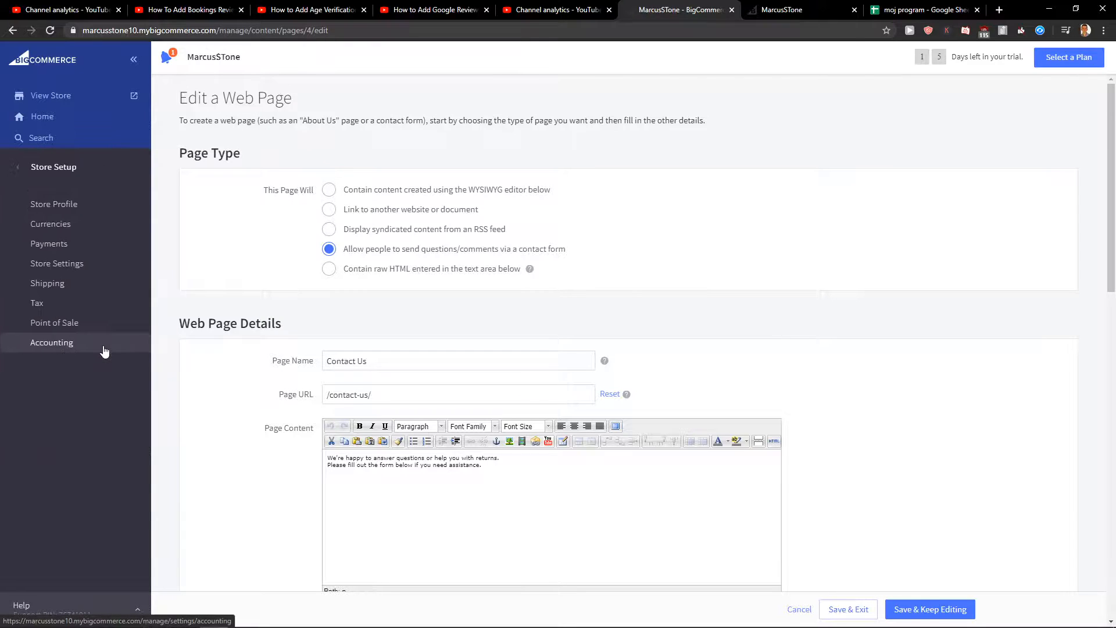
{"action": "mouse_move", "coordinate": [101, 210]}
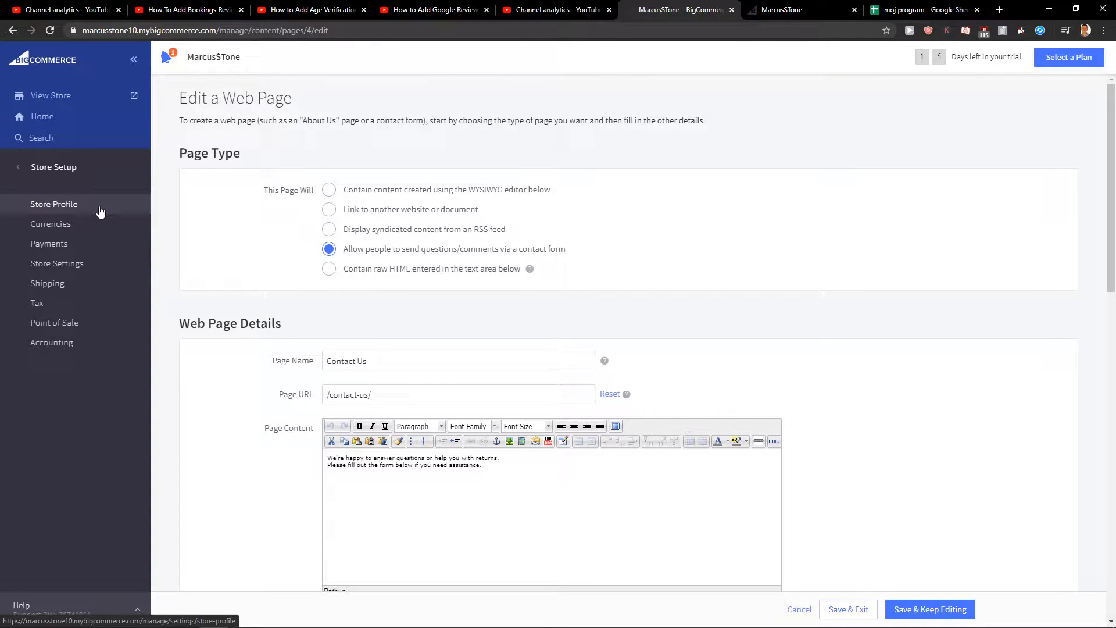
{"action": "left_click", "coordinate": [53, 167]}
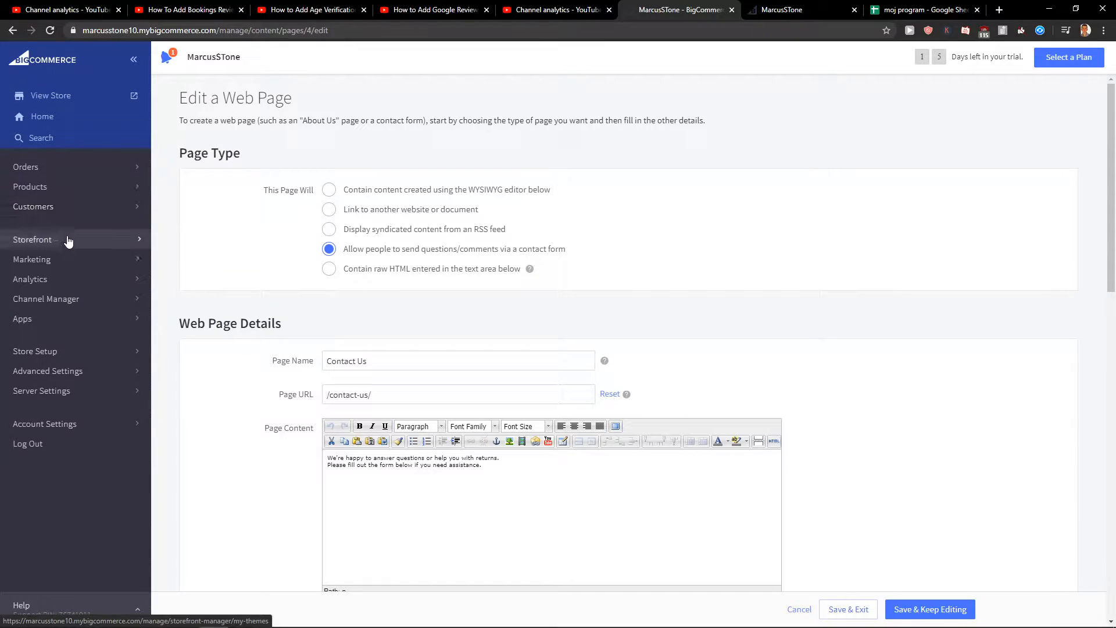
{"action": "left_click", "coordinate": [33, 239]}
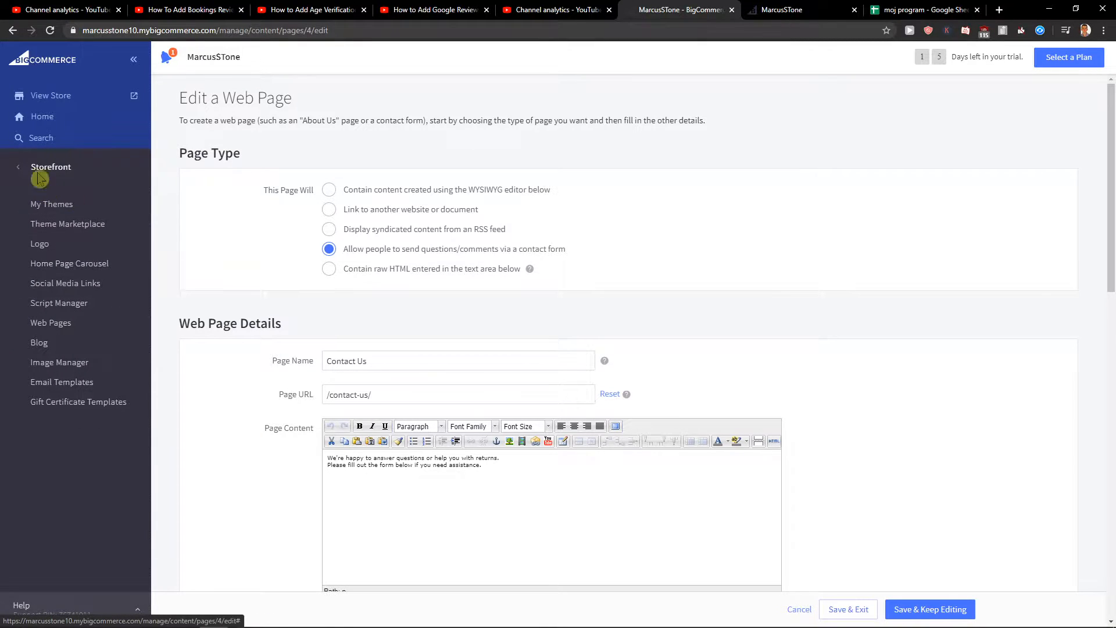
{"action": "left_click", "coordinate": [51, 166]}
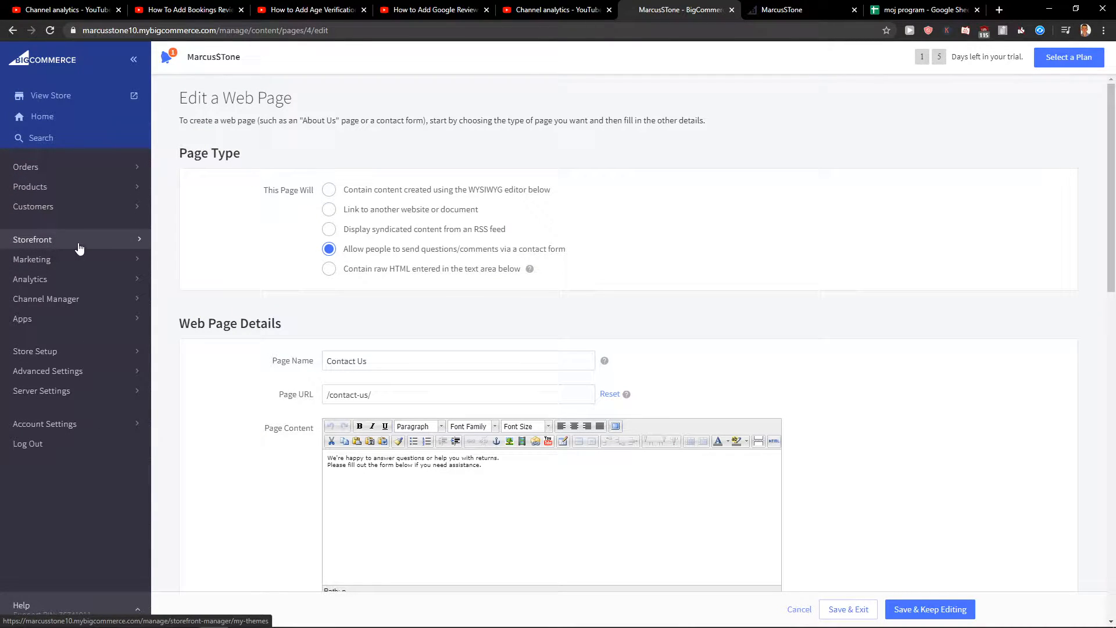
{"action": "left_click", "coordinate": [32, 239]}
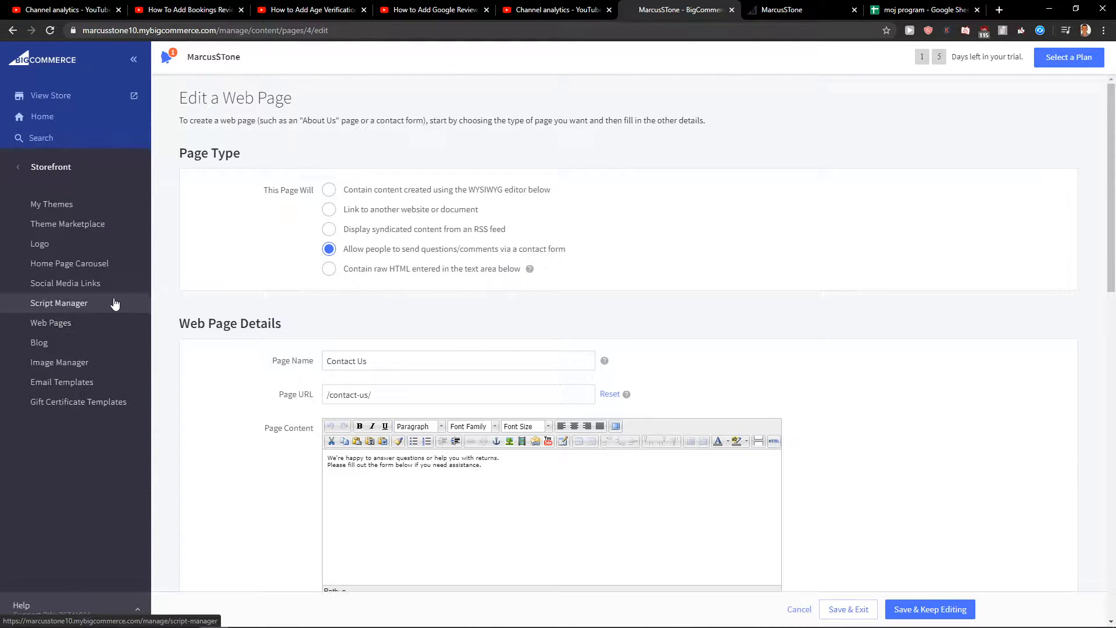
{"action": "left_click", "coordinate": [59, 302]}
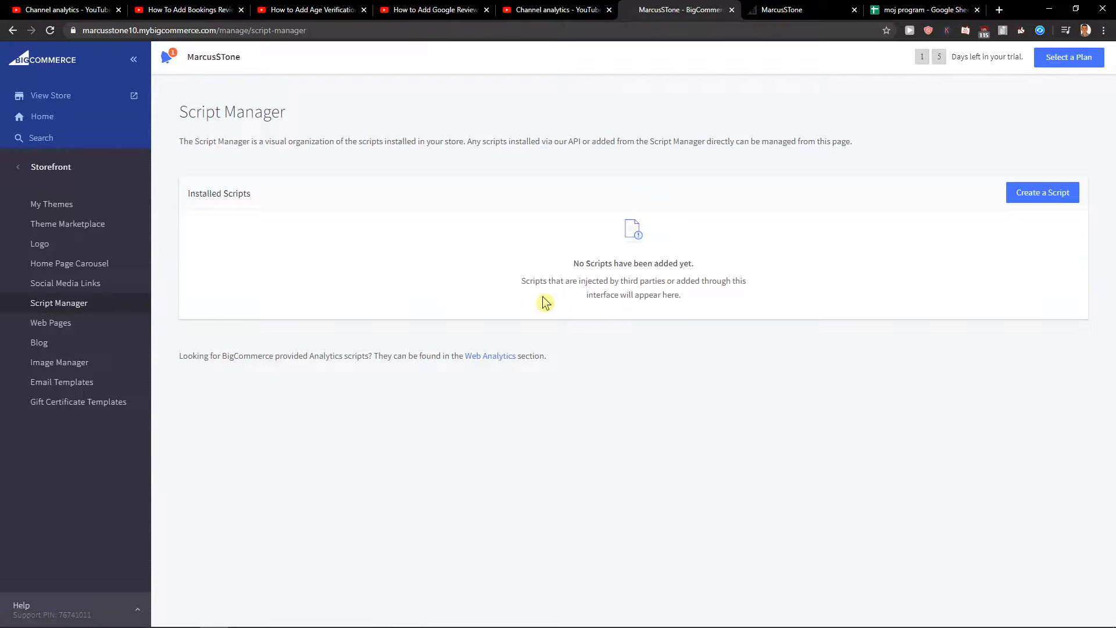
{"action": "left_click", "coordinate": [1042, 192]}
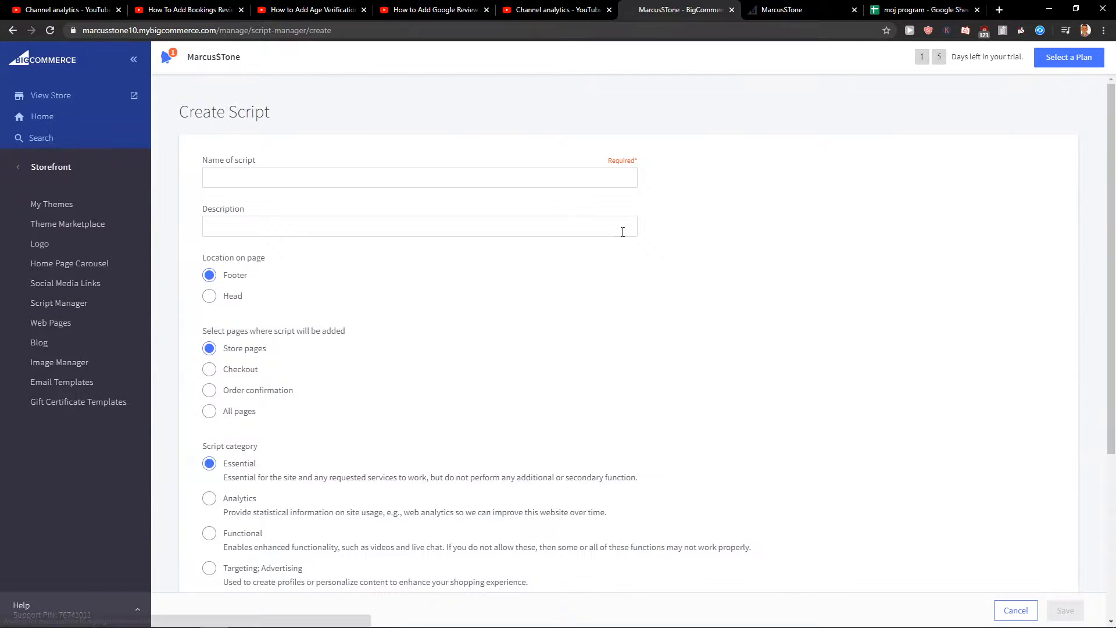
Name the script 'Header', place it in the head on all pages, category Functional.
{"action": "left_click", "coordinate": [419, 177]}
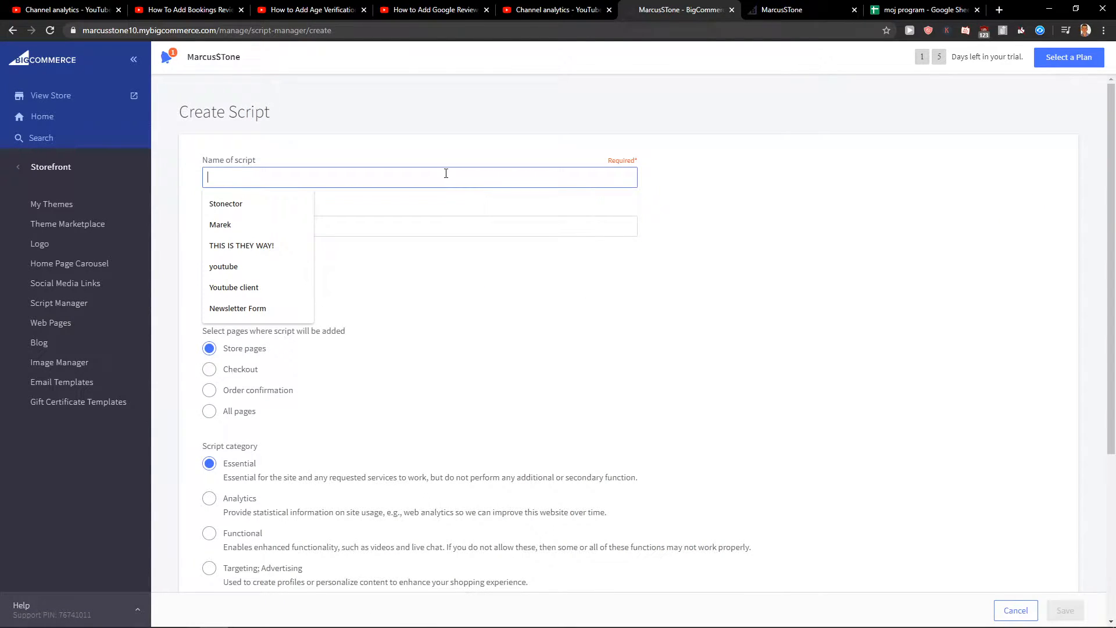
{"action": "type", "text": "Header"}
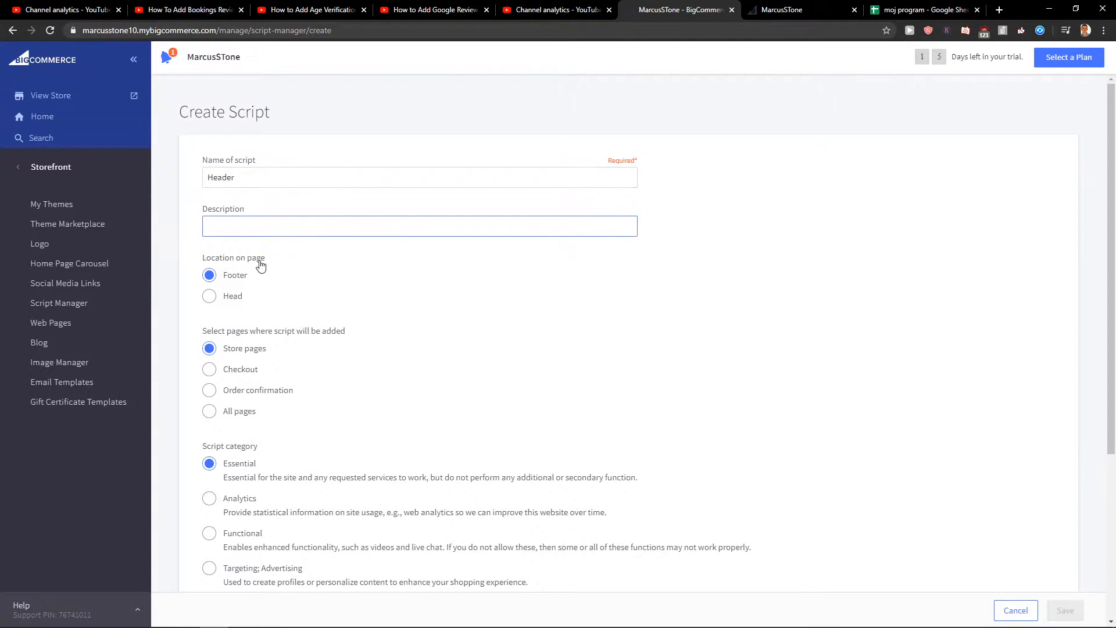
{"action": "left_click", "coordinate": [209, 296]}
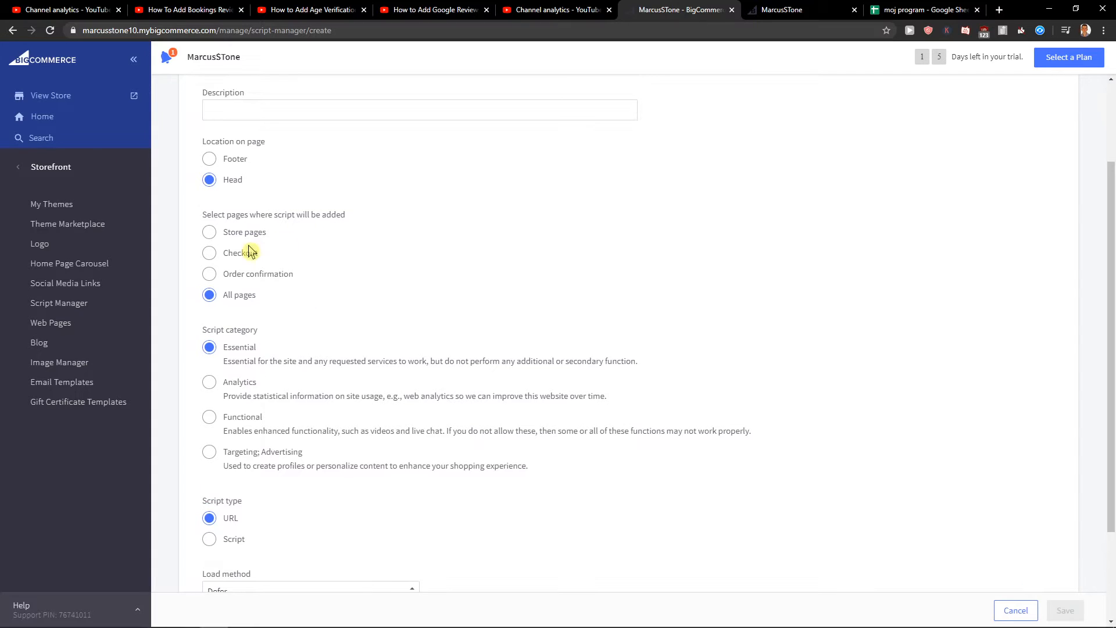
{"action": "mouse_move", "coordinate": [288, 346]}
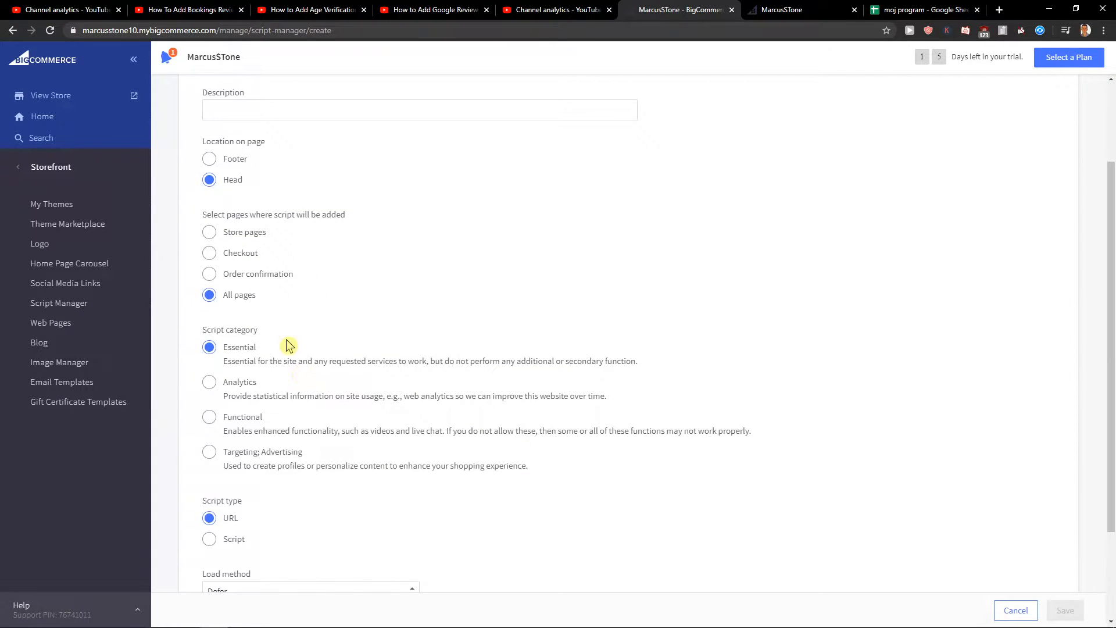
{"action": "scroll", "scroll_direction": "down", "scroll_amount": 3}
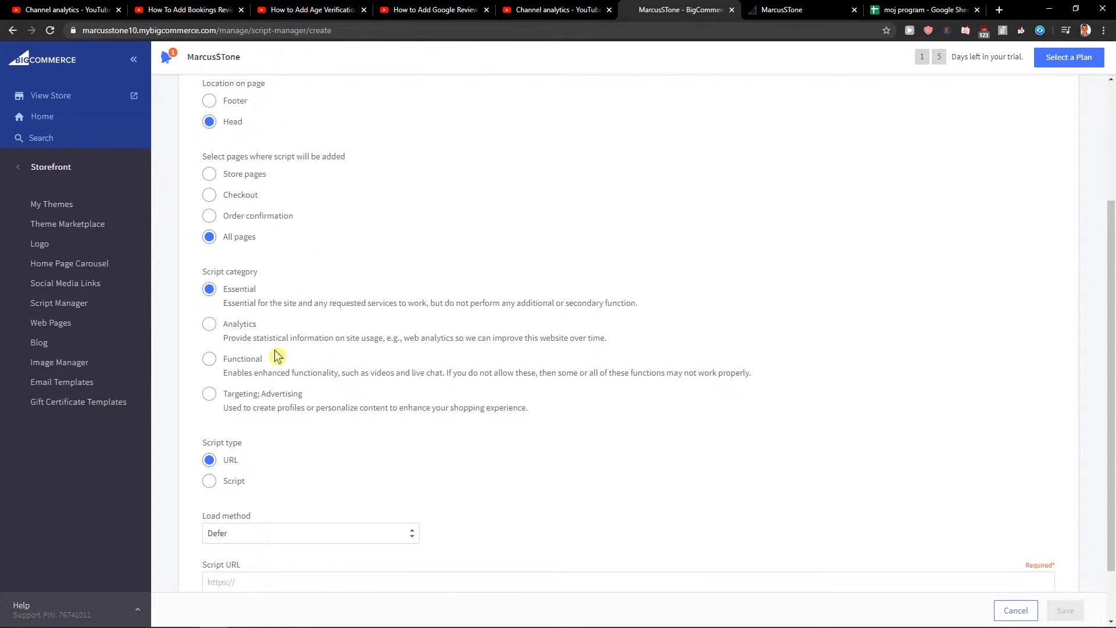
{"action": "mouse_move", "coordinate": [262, 363]}
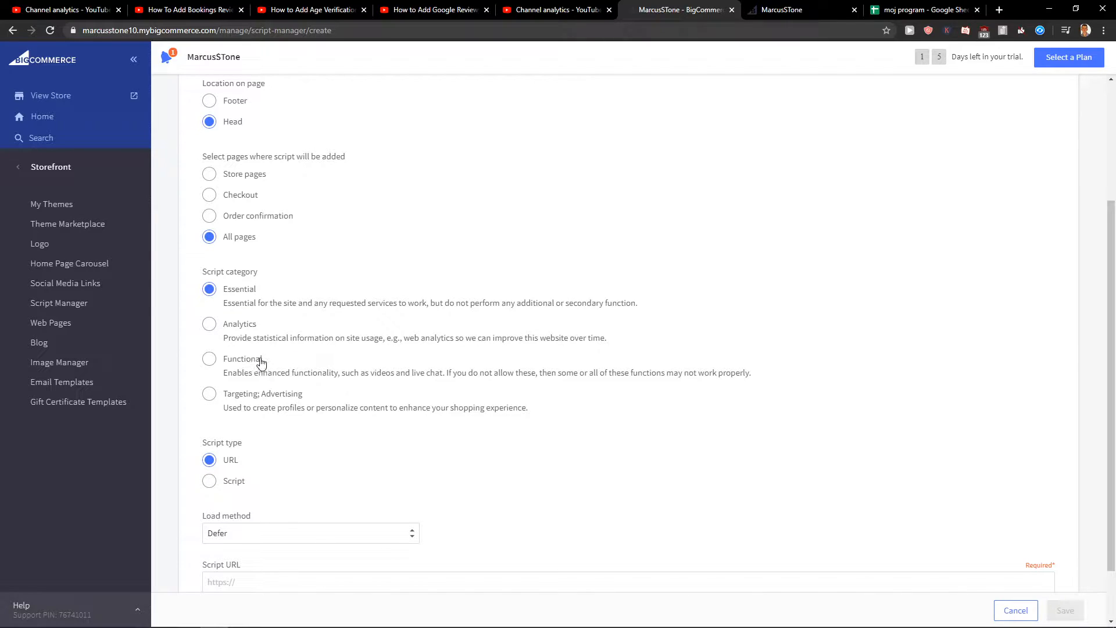
{"action": "left_click", "coordinate": [210, 359]}
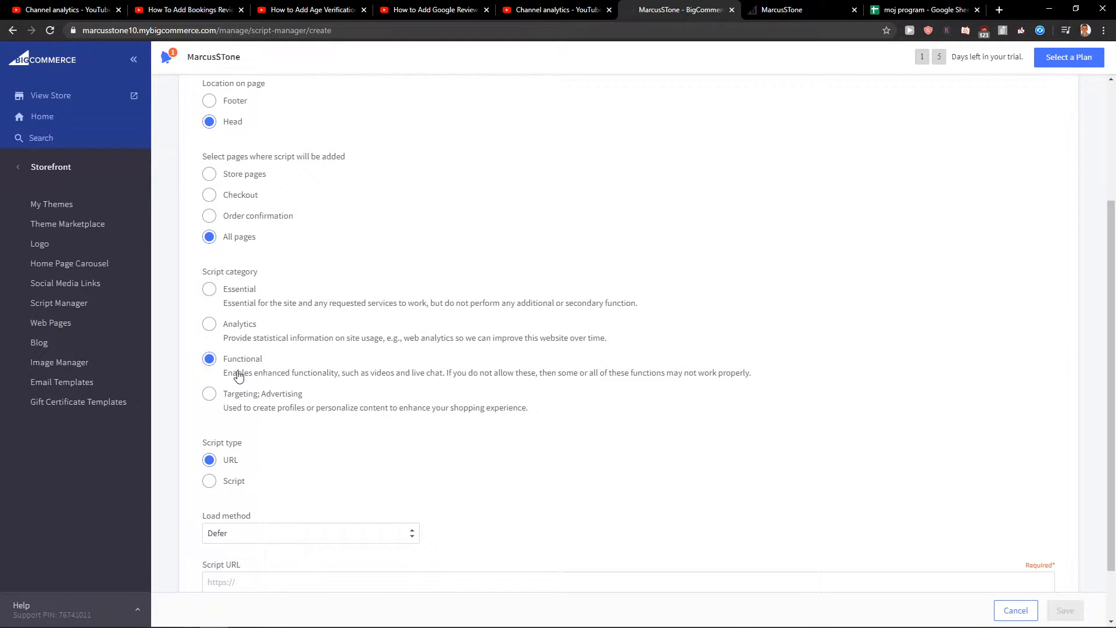
{"action": "mouse_move", "coordinate": [241, 374]}
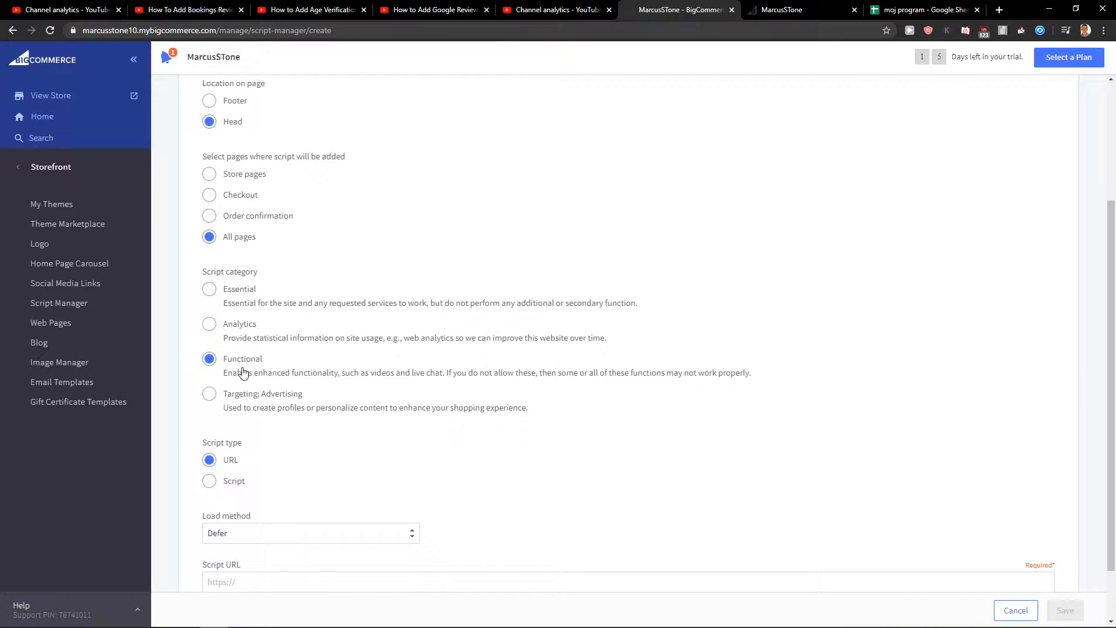
{"action": "mouse_move", "coordinate": [242, 480]}
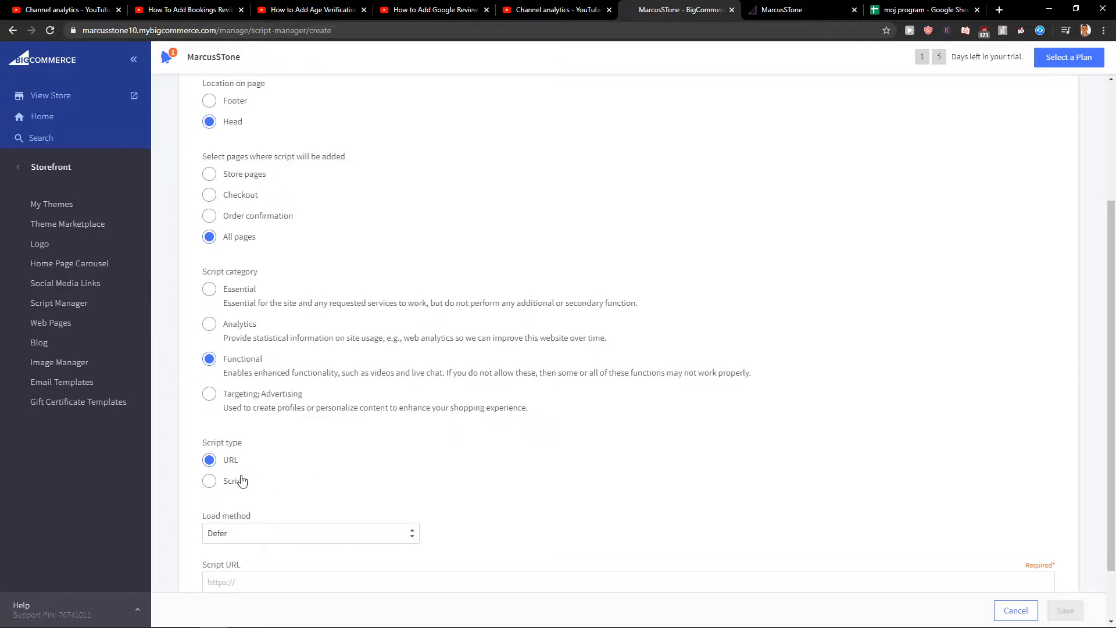
Set the Header script's type to inline Script, revealing the Script contents editor.
{"action": "scroll", "scroll_direction": "down", "scroll_amount": 3}
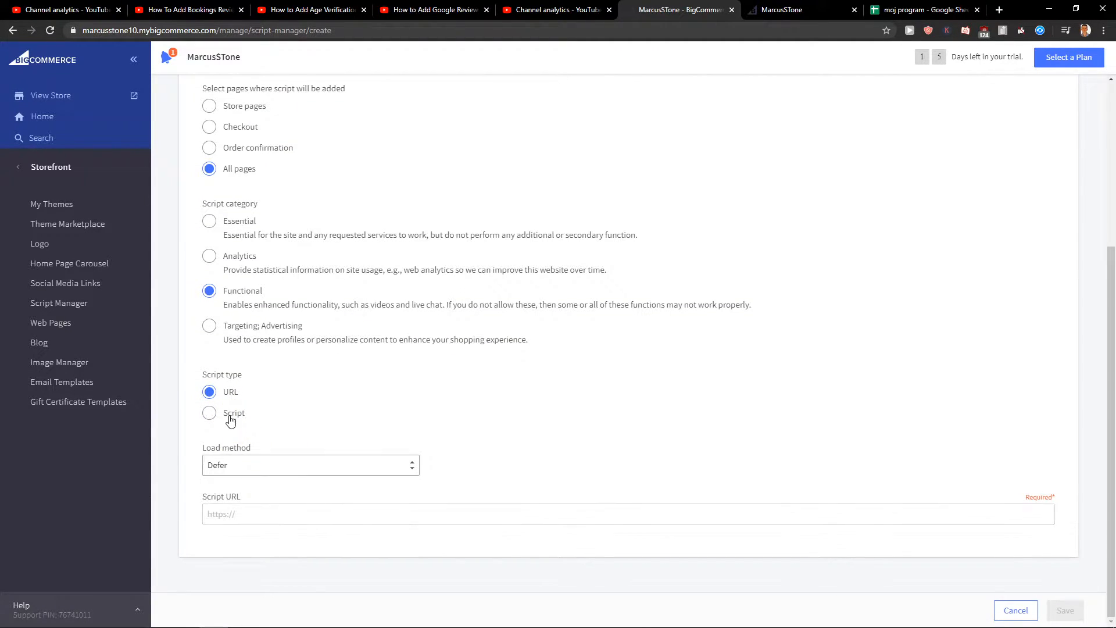
{"action": "left_click", "coordinate": [210, 413]}
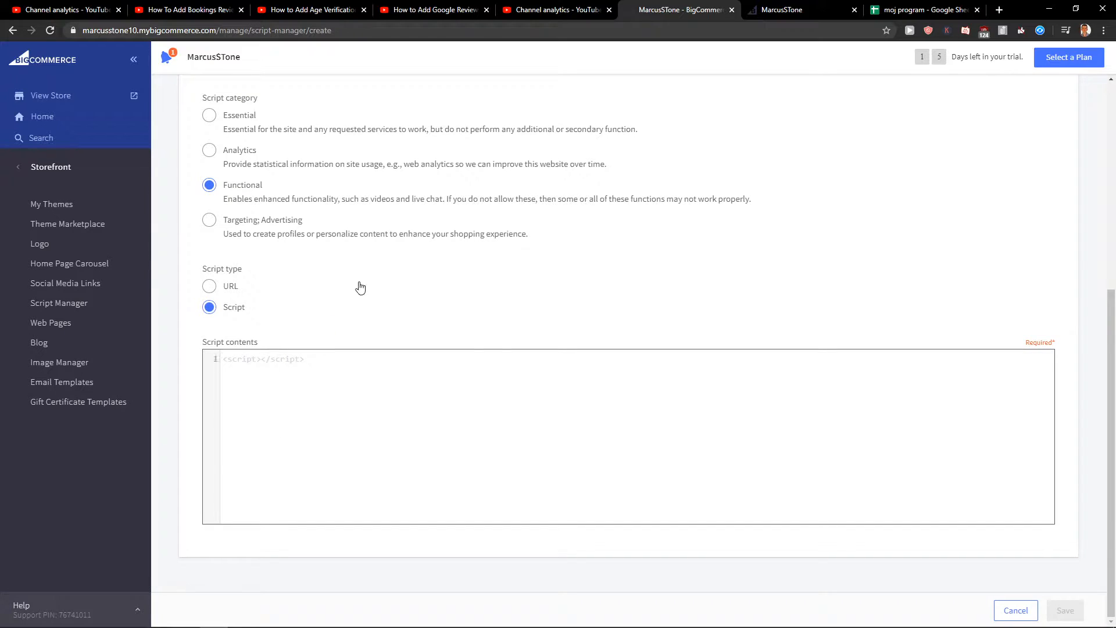
{"action": "left_click", "coordinate": [210, 286]}
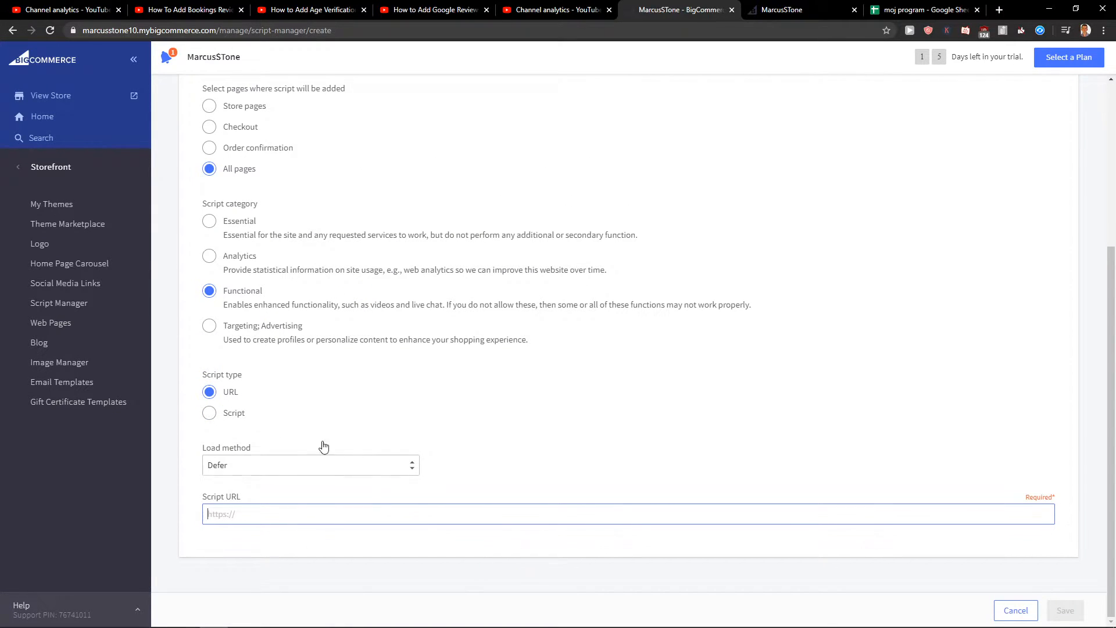
{"action": "left_click", "coordinate": [210, 413]}
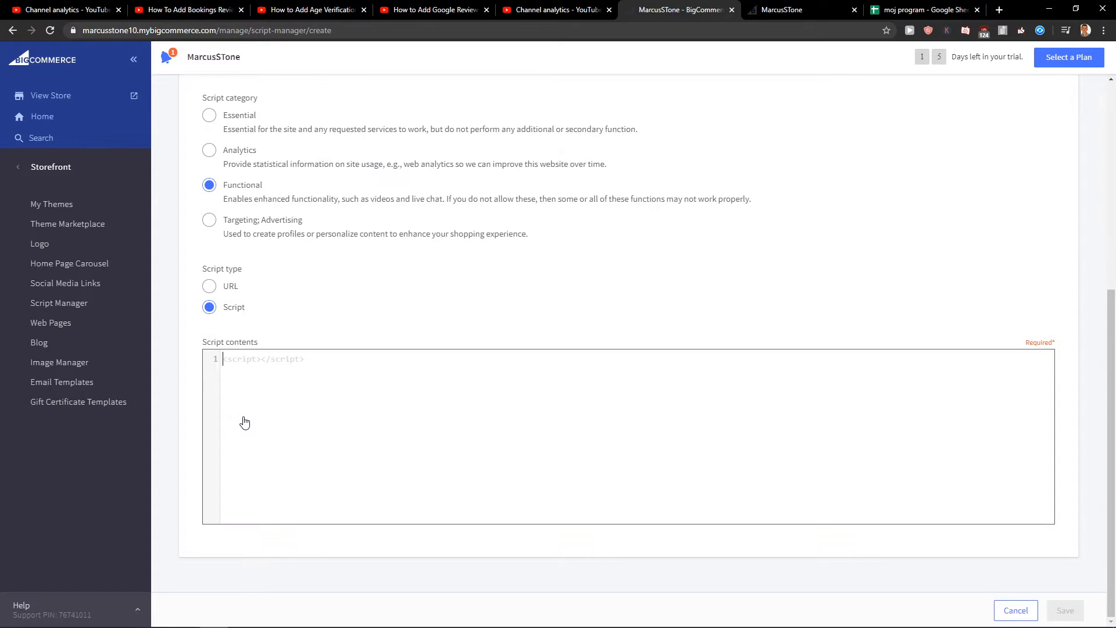
{"action": "scroll", "scroll_direction": "up", "scroll_amount": 3}
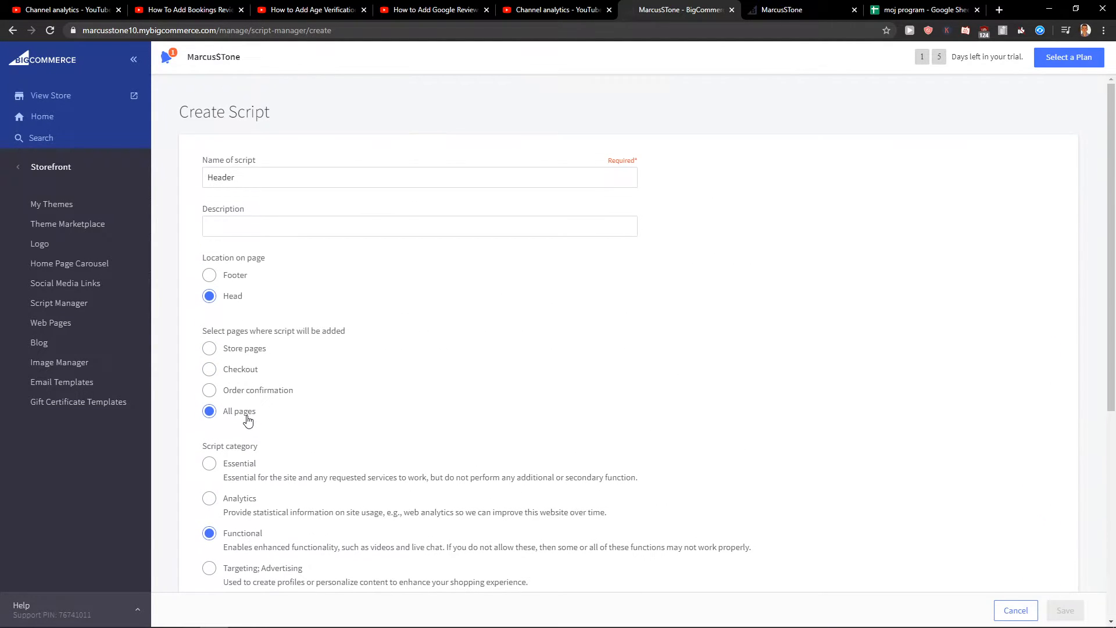
{"action": "scroll", "scroll_direction": "down", "scroll_amount": 3}
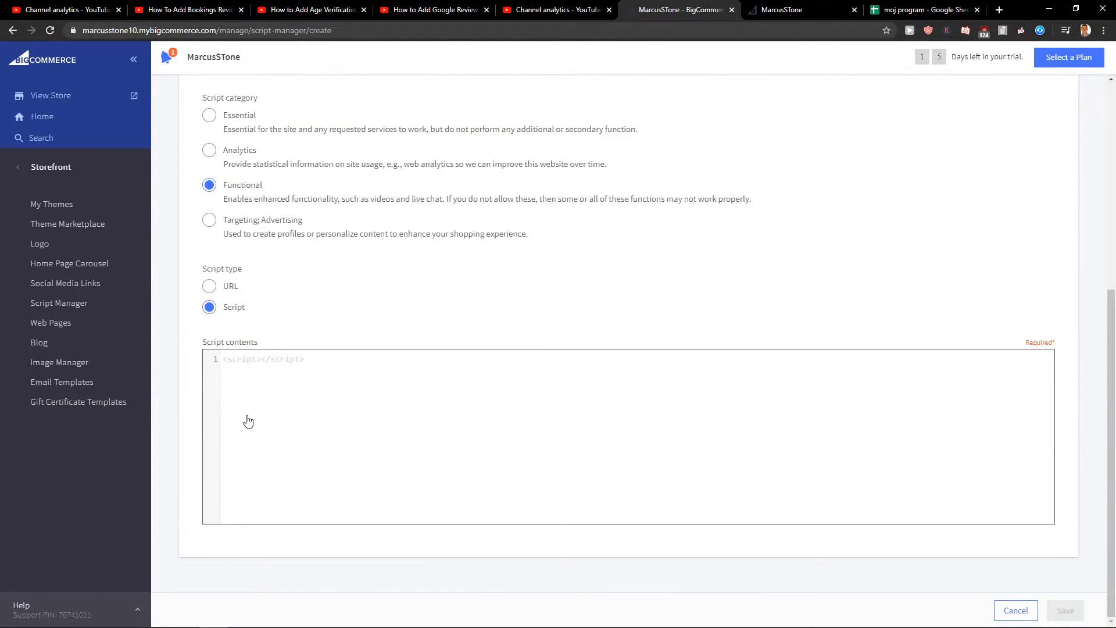
{"action": "mouse_move", "coordinate": [1001, 10]}
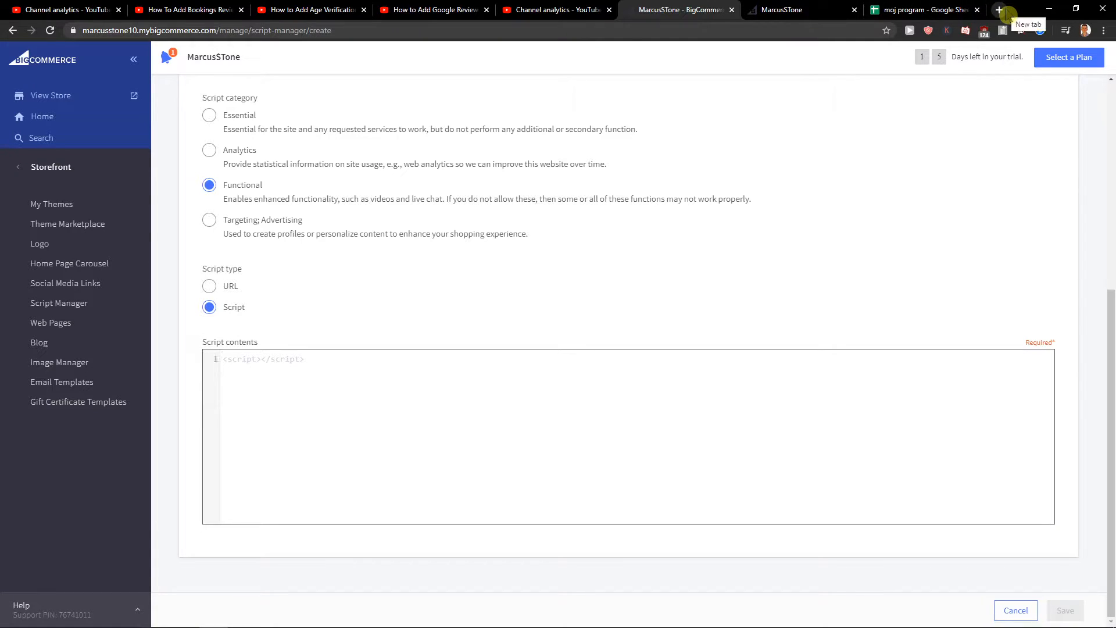
{"action": "left_click", "coordinate": [998, 10]}
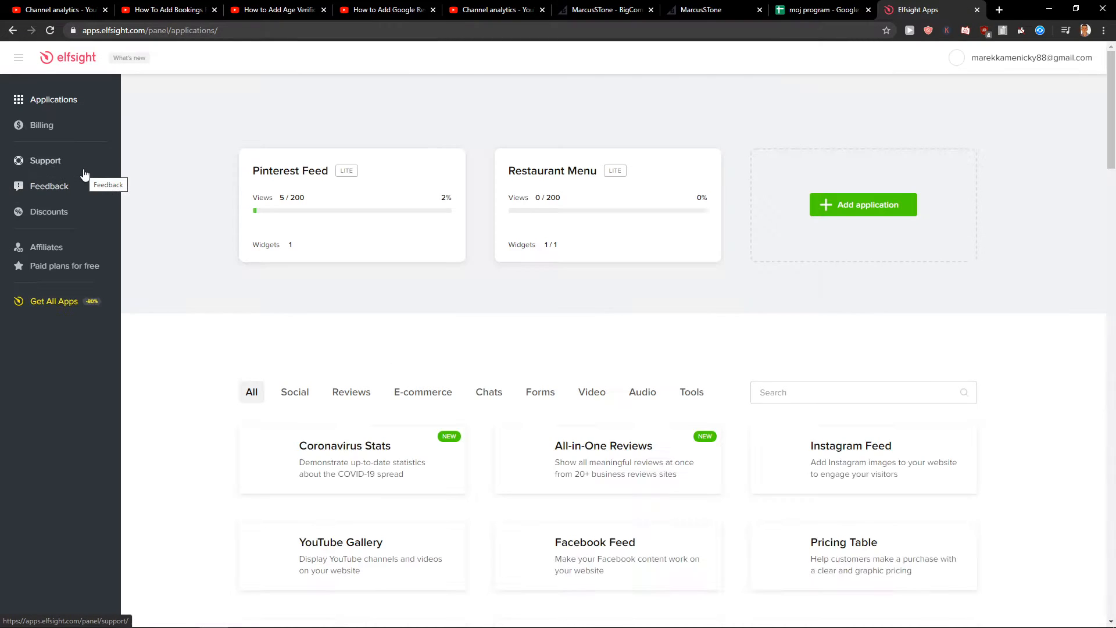
Find WhatsApp Chat, create it from the General template, and copy its embed code.
{"action": "left_click", "coordinate": [855, 392]}
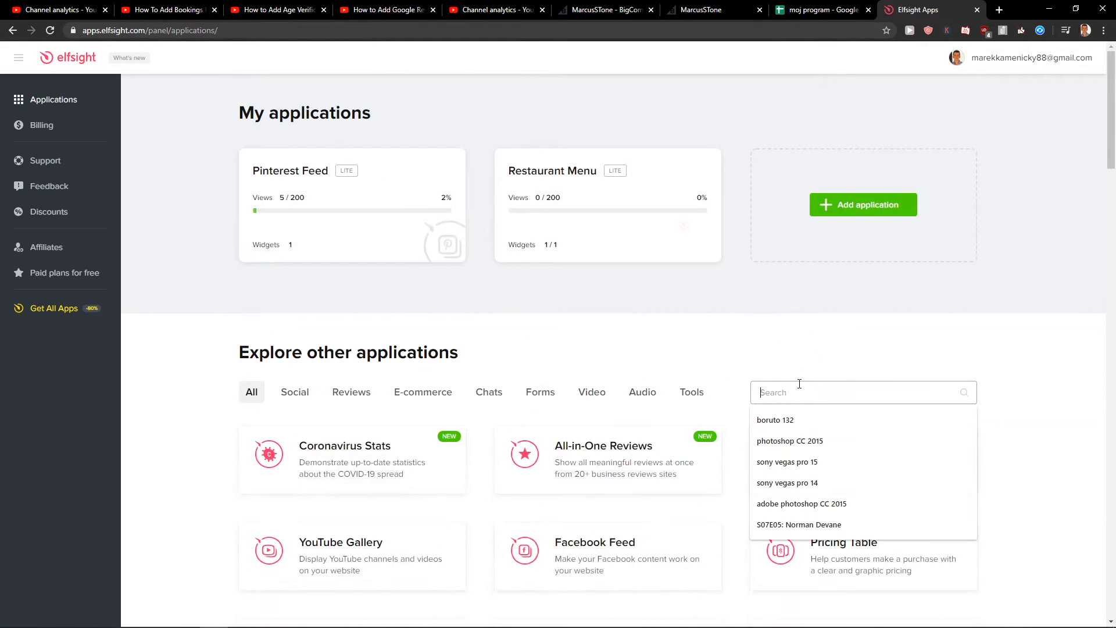
{"action": "type", "text": "whatsapp"}
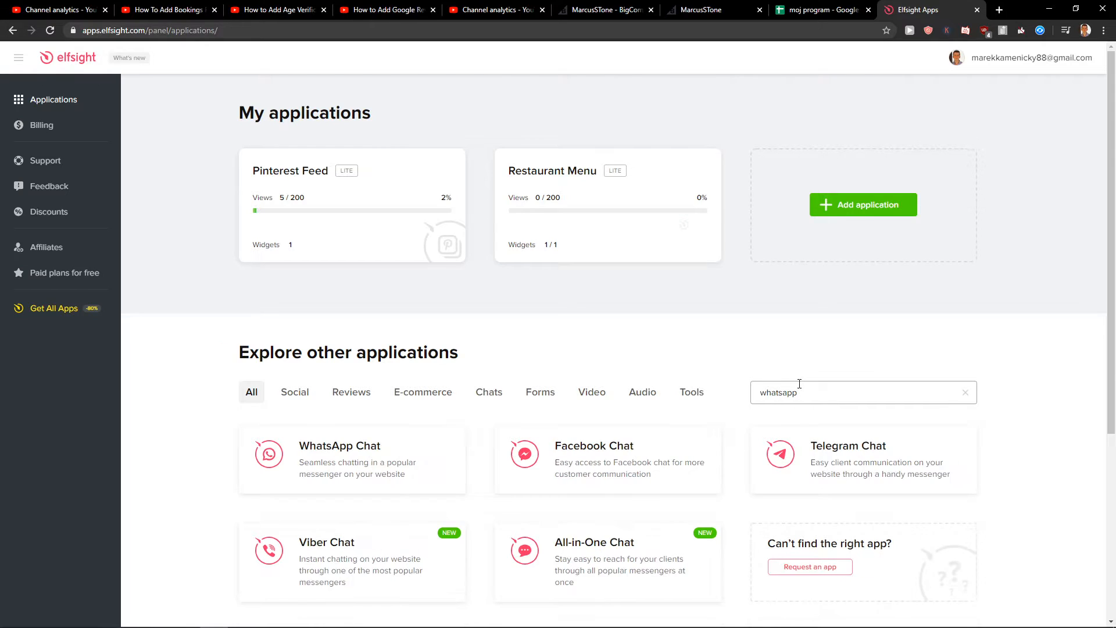
{"action": "left_click", "coordinate": [339, 455]}
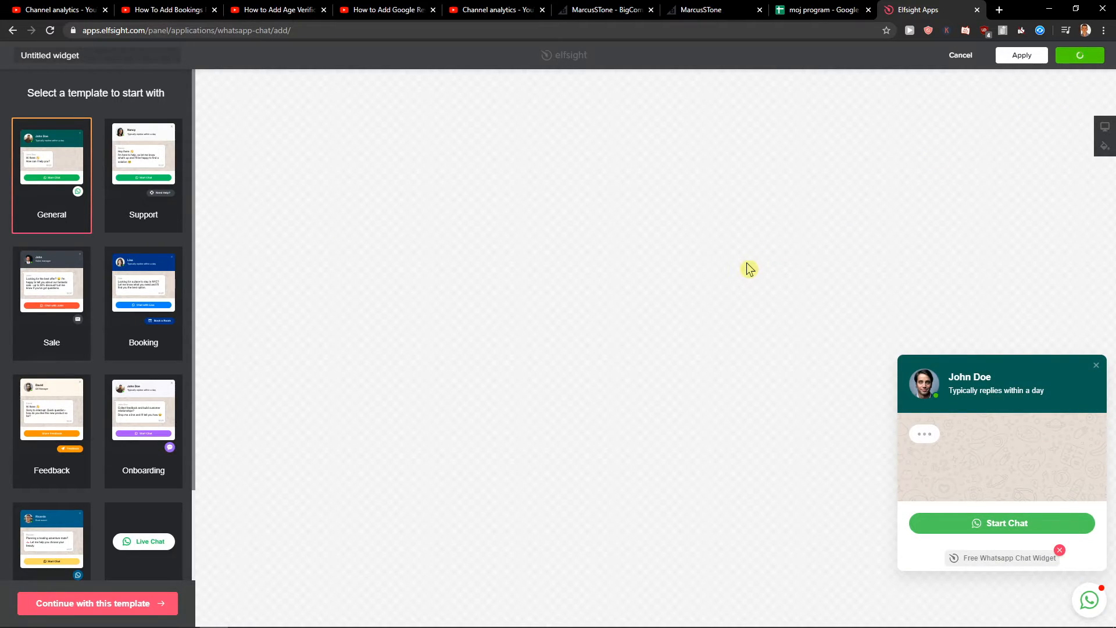
{"action": "left_click", "coordinate": [1078, 55]}
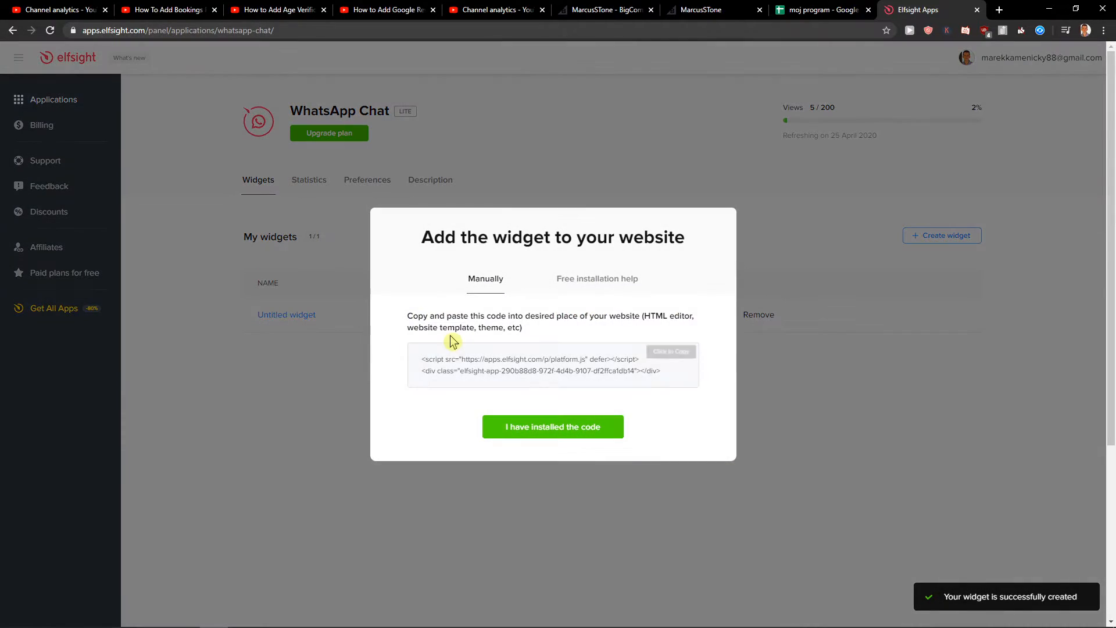
{"action": "left_click", "coordinate": [603, 9]}
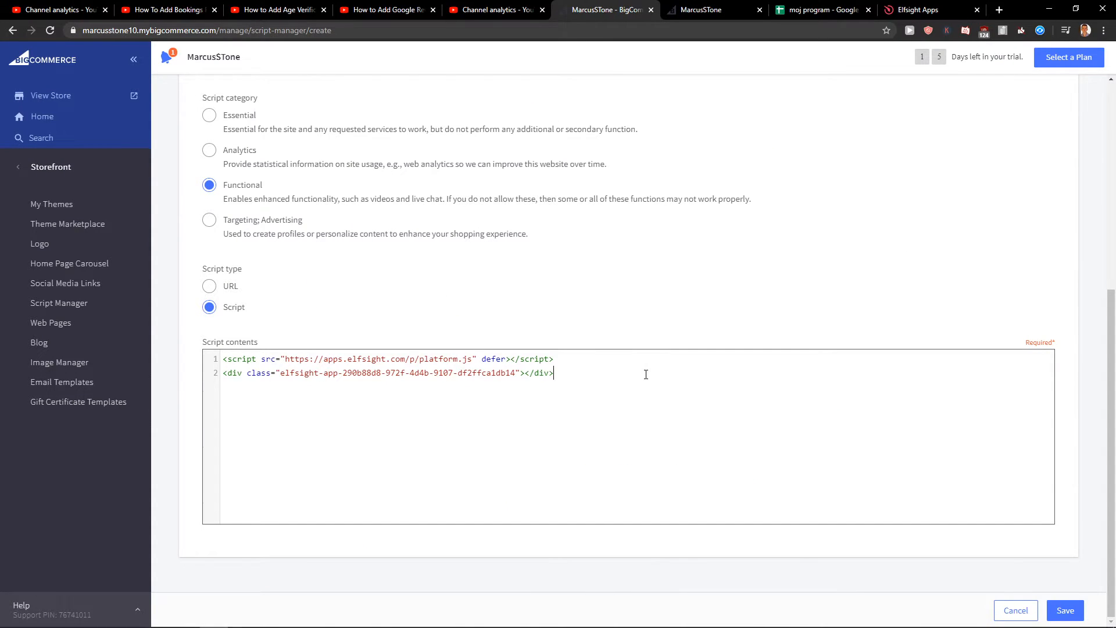
Attempt saving, rename the script to Header1, and view the 'not a valid script' error.
{"action": "left_click", "coordinate": [1065, 610]}
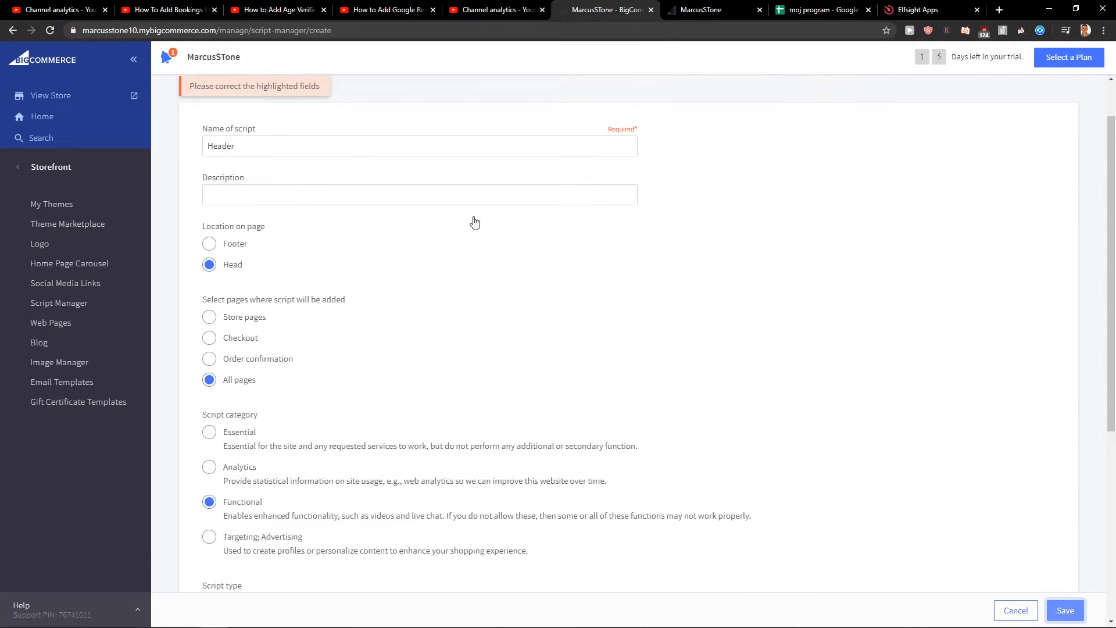
{"action": "type", "text": "1"}
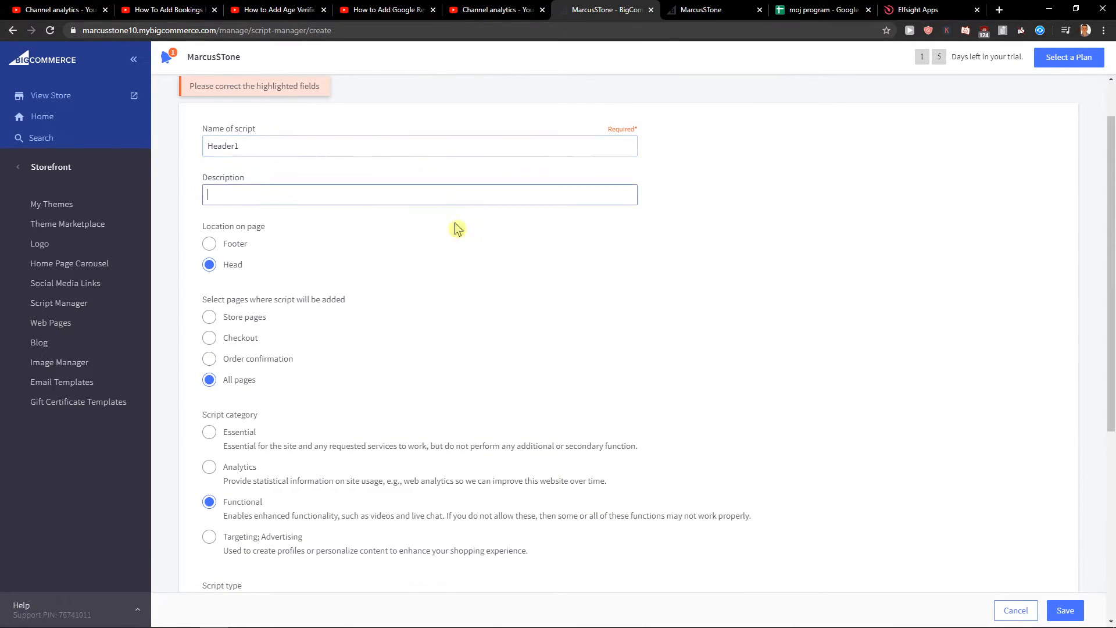
{"action": "scroll", "scroll_direction": "down", "scroll_amount": 3}
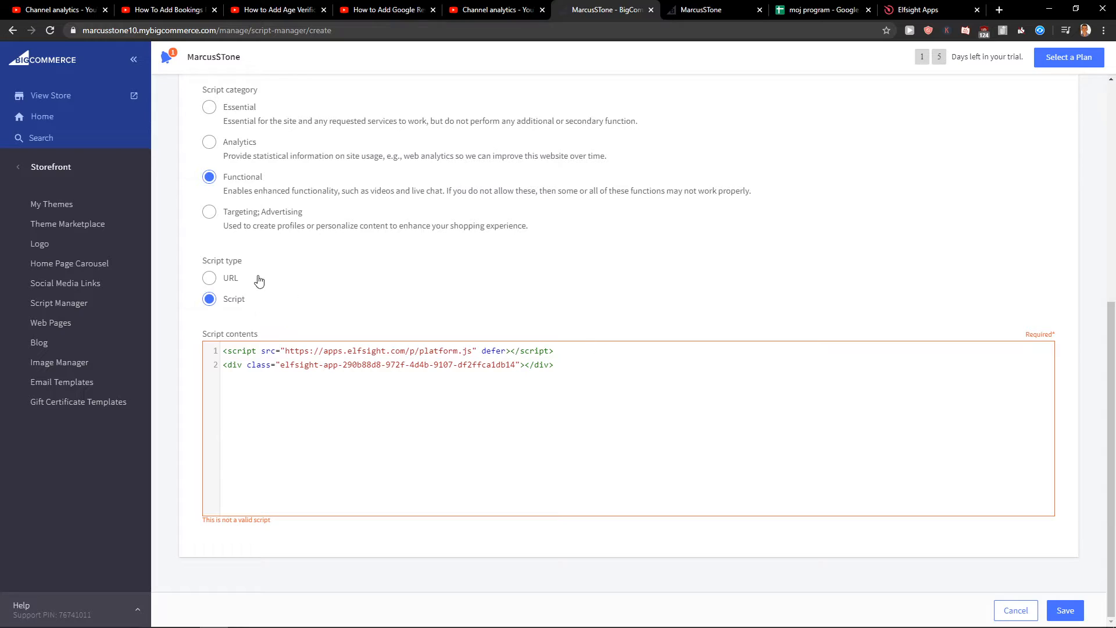
{"action": "mouse_move", "coordinate": [228, 282]}
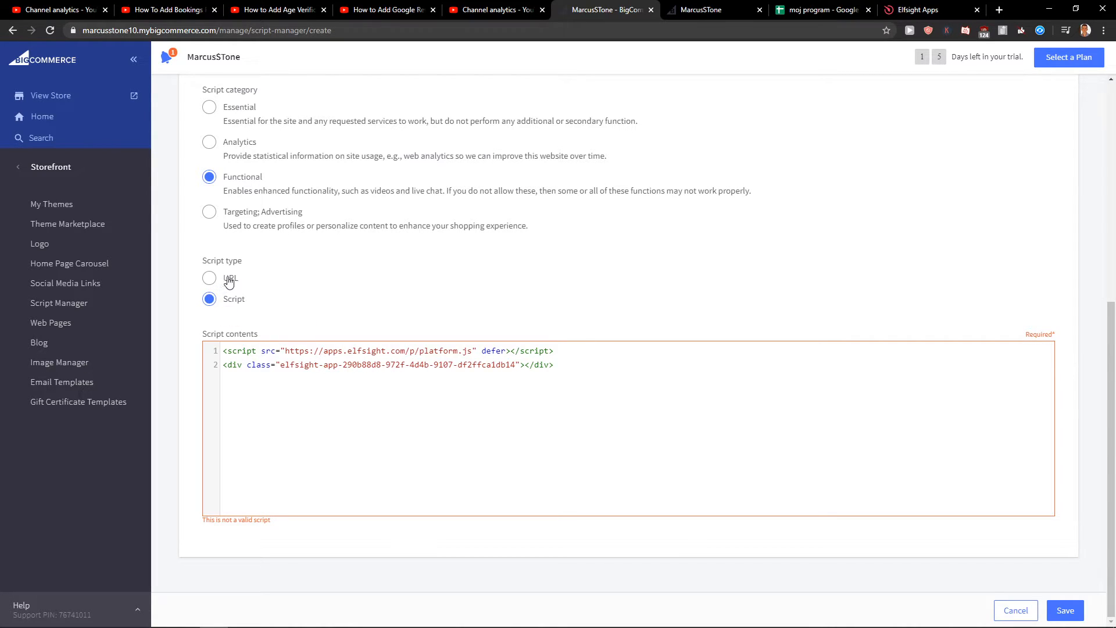
Retry saving as URL type, then as Essential inline Script; both attempts fail validation.
{"action": "left_click", "coordinate": [210, 278]}
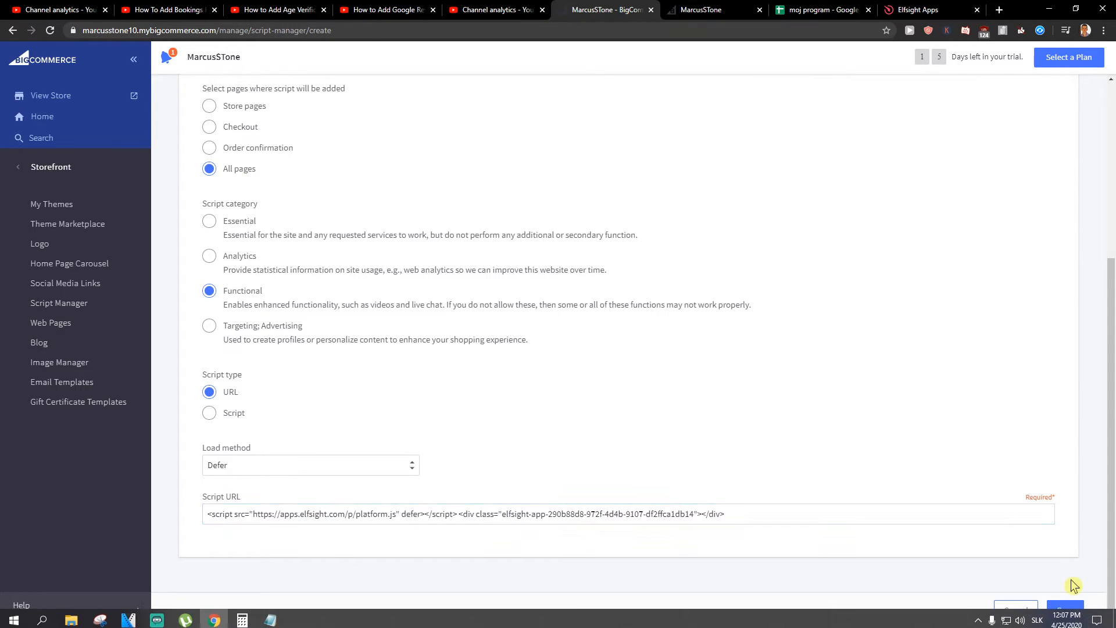
{"action": "left_click", "coordinate": [1065, 610]}
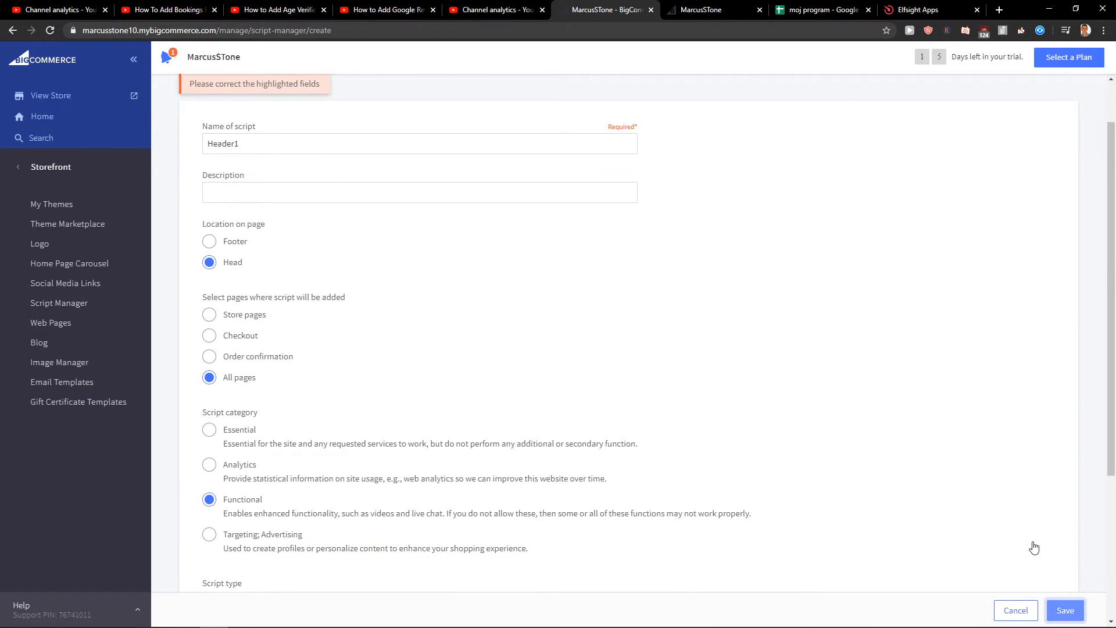
{"action": "left_click", "coordinate": [310, 499]}
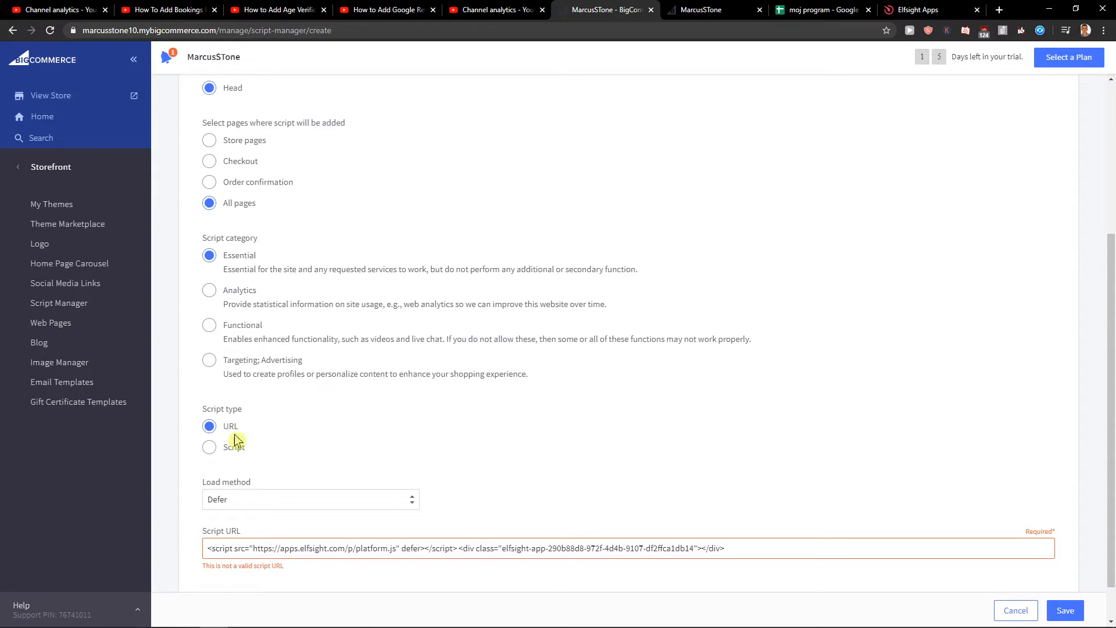
{"action": "left_click", "coordinate": [209, 446]}
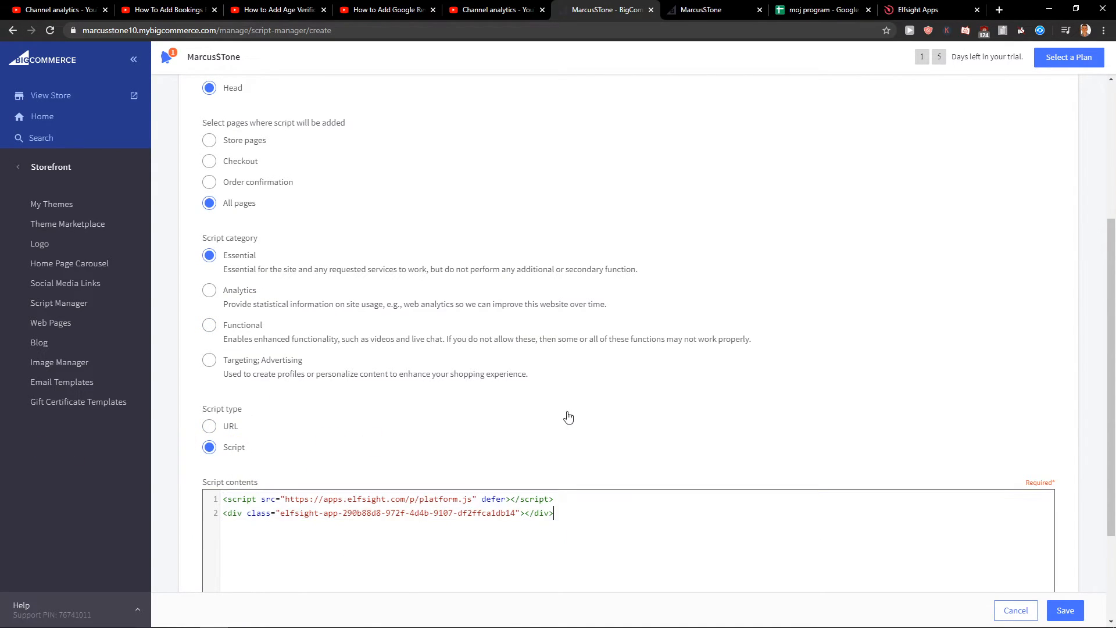
{"action": "left_click", "coordinate": [1065, 610]}
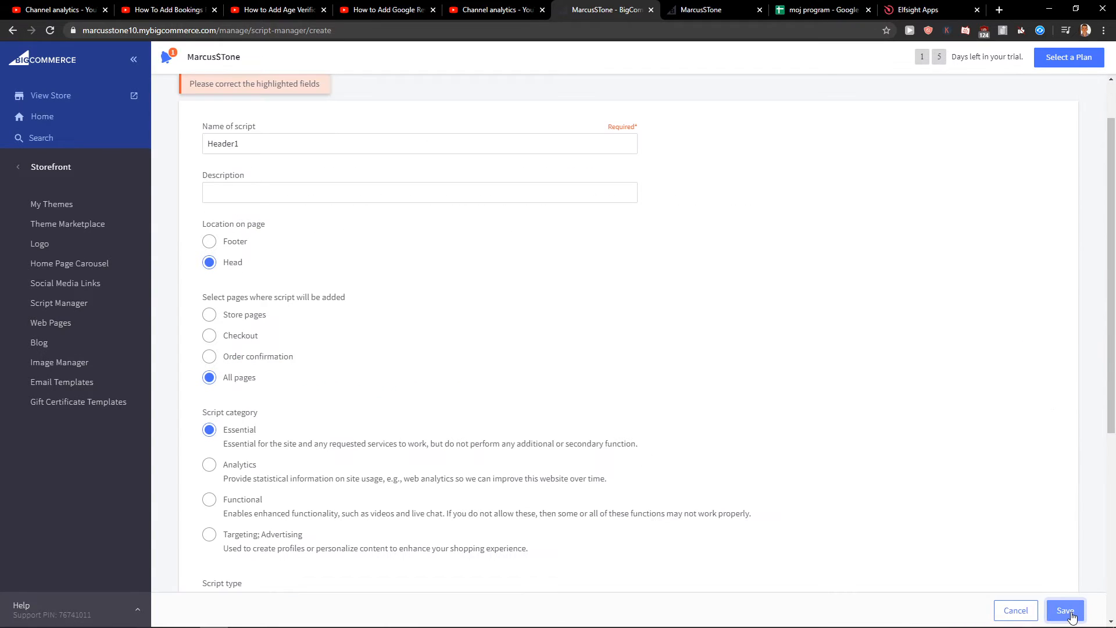
{"action": "scroll", "scroll_direction": "down", "scroll_amount": 3}
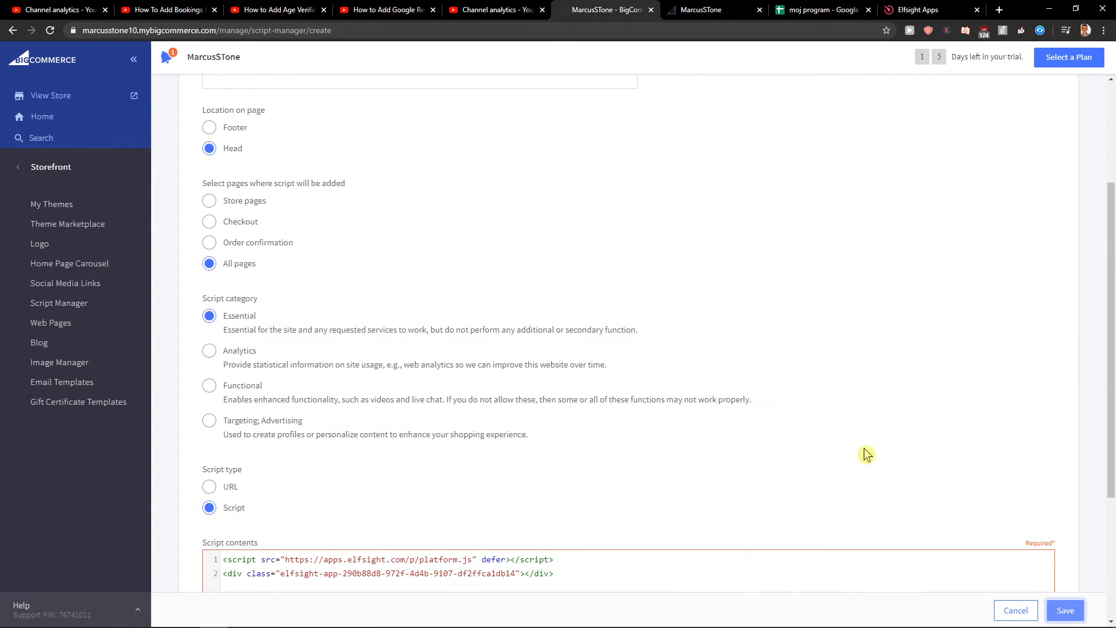
{"action": "scroll", "scroll_direction": "down", "scroll_amount": 3}
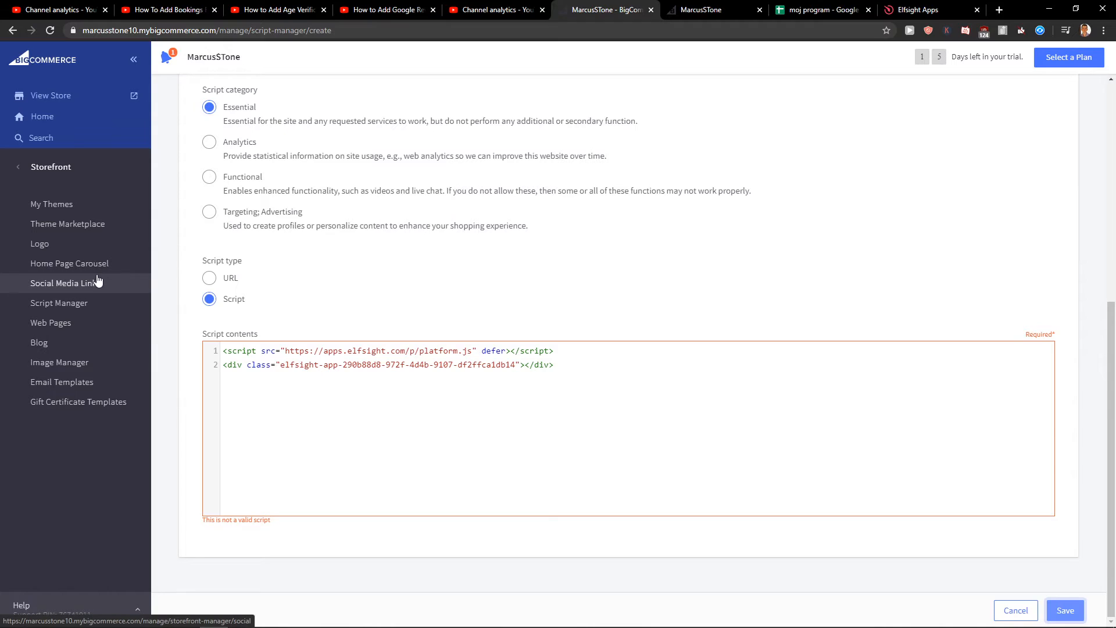
Browse Social Media Links, the Blog section and its first blog post.
{"action": "left_click", "coordinate": [66, 283]}
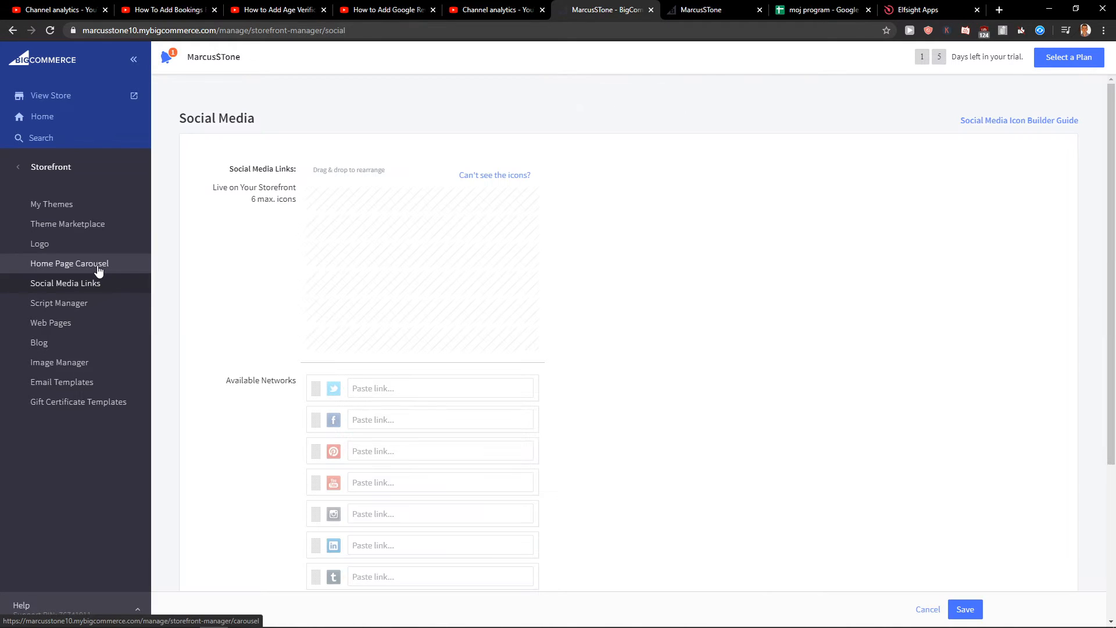
{"action": "left_click", "coordinate": [39, 342]}
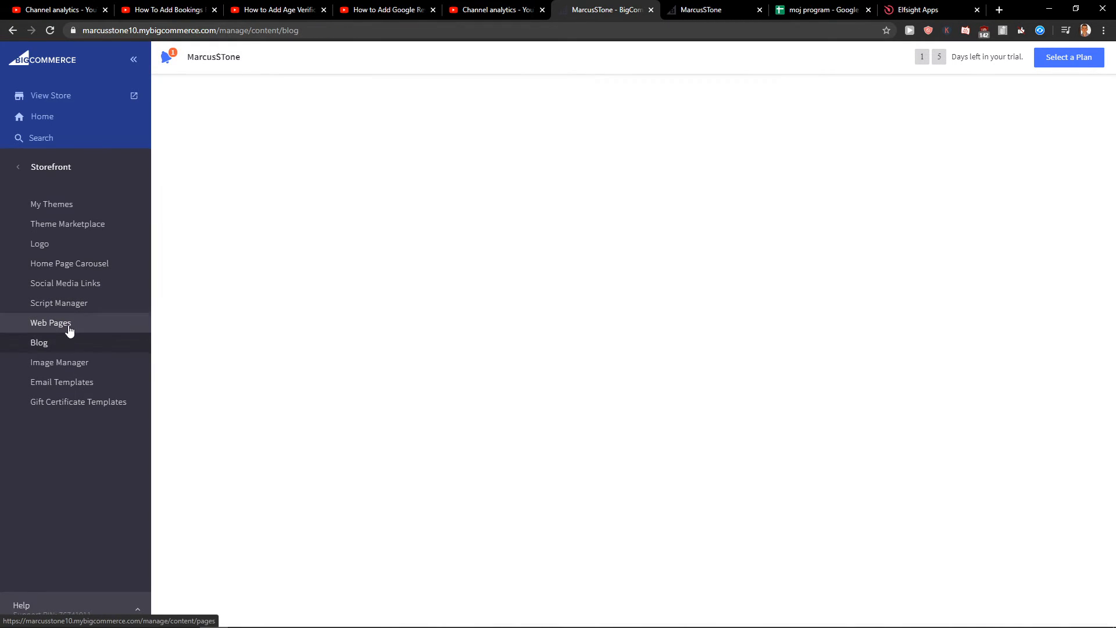
{"action": "left_click", "coordinate": [51, 323]}
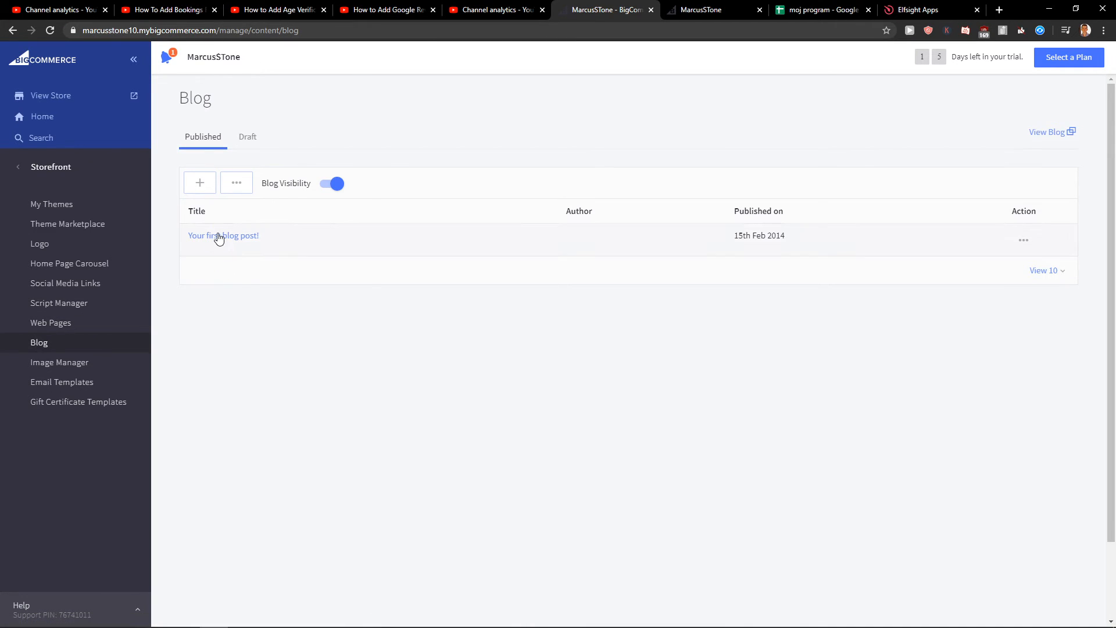
{"action": "left_click", "coordinate": [222, 236]}
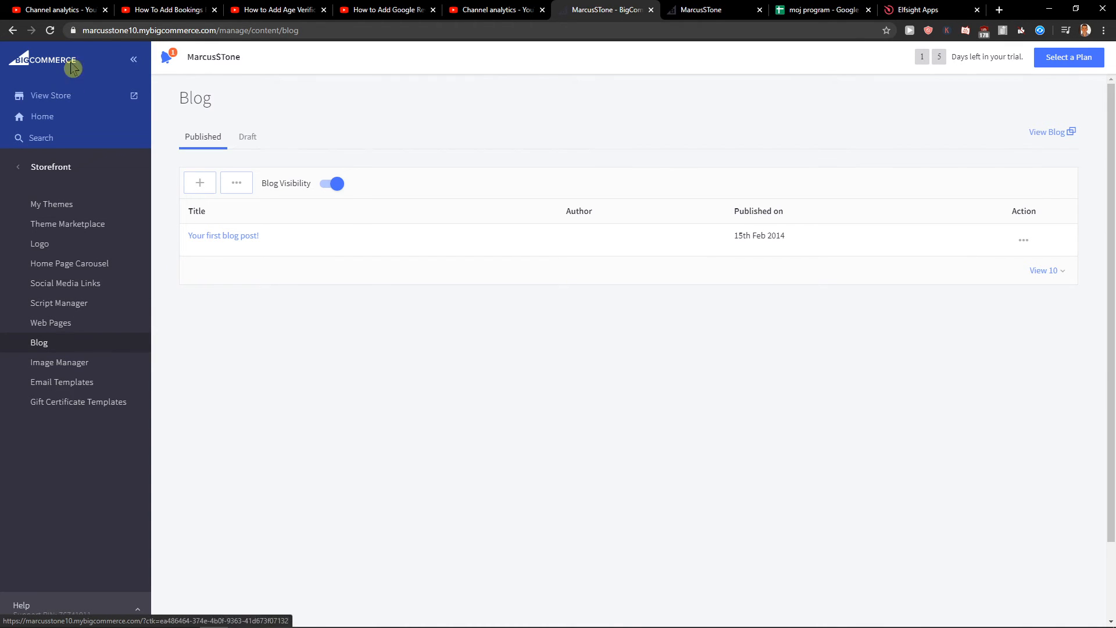
{"action": "left_click", "coordinate": [223, 235]}
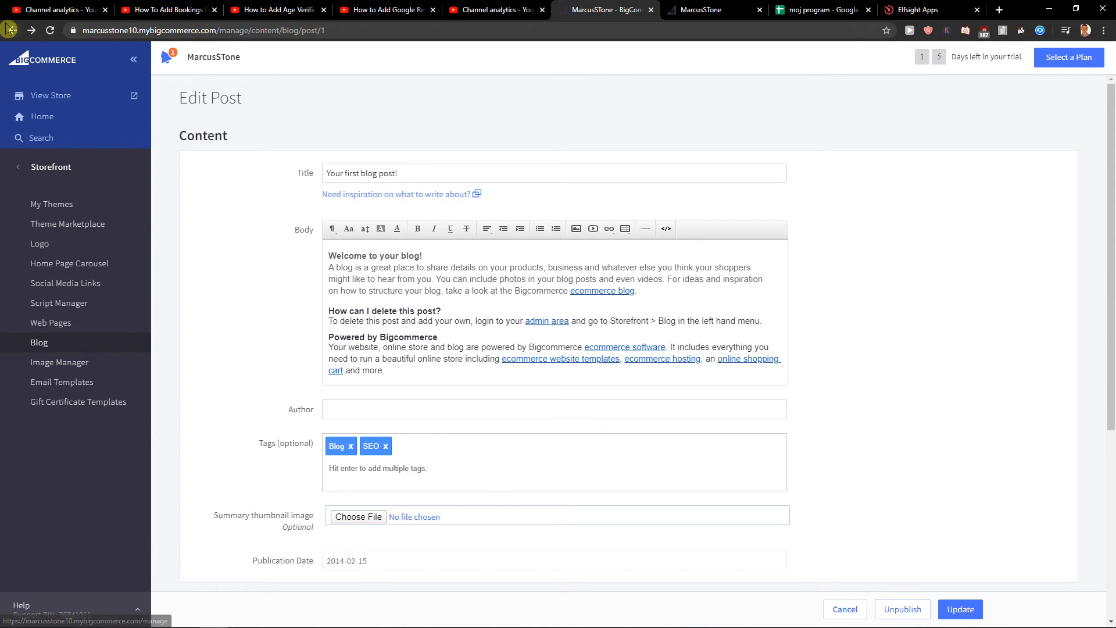
View the Contact Us web page, then go back to the empty Script Manager.
{"action": "left_click", "coordinate": [50, 323]}
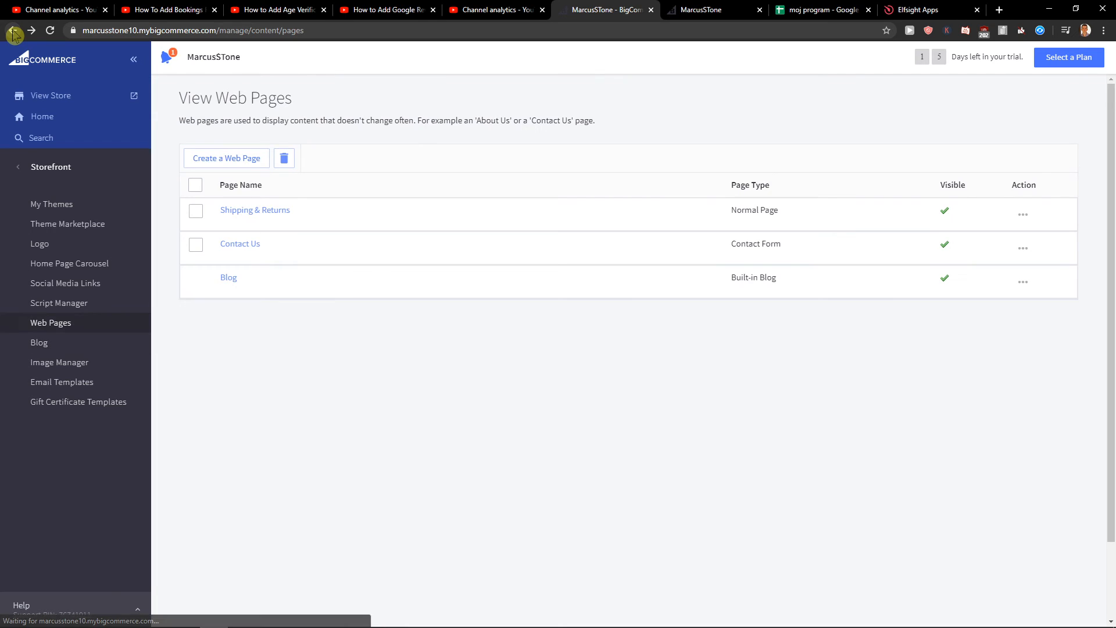
{"action": "left_click", "coordinate": [241, 244]}
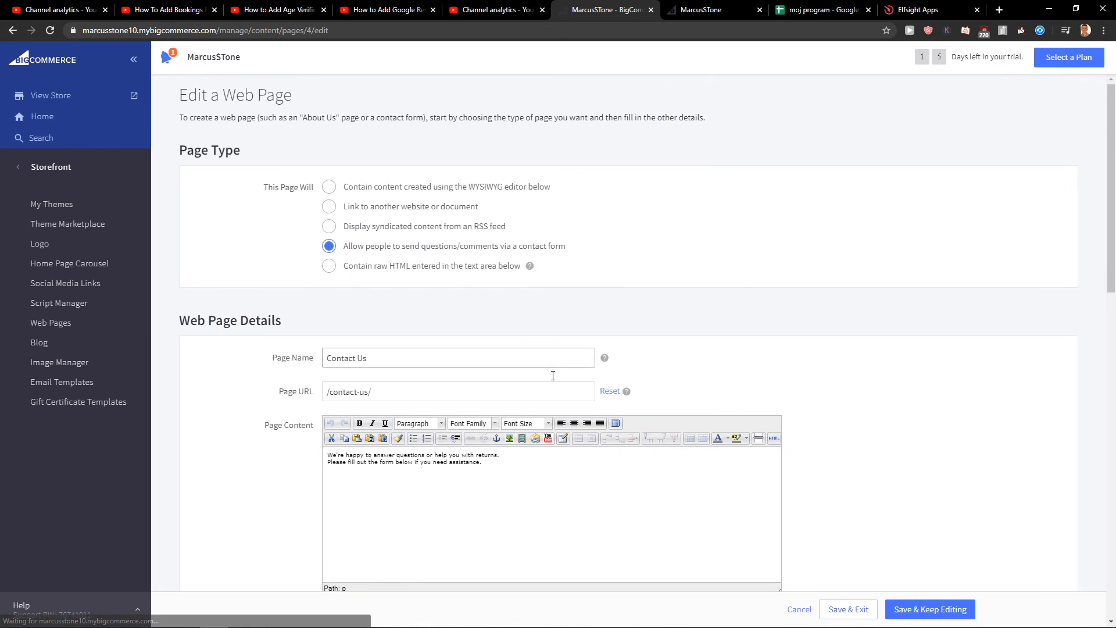
{"action": "left_click", "coordinate": [774, 438]}
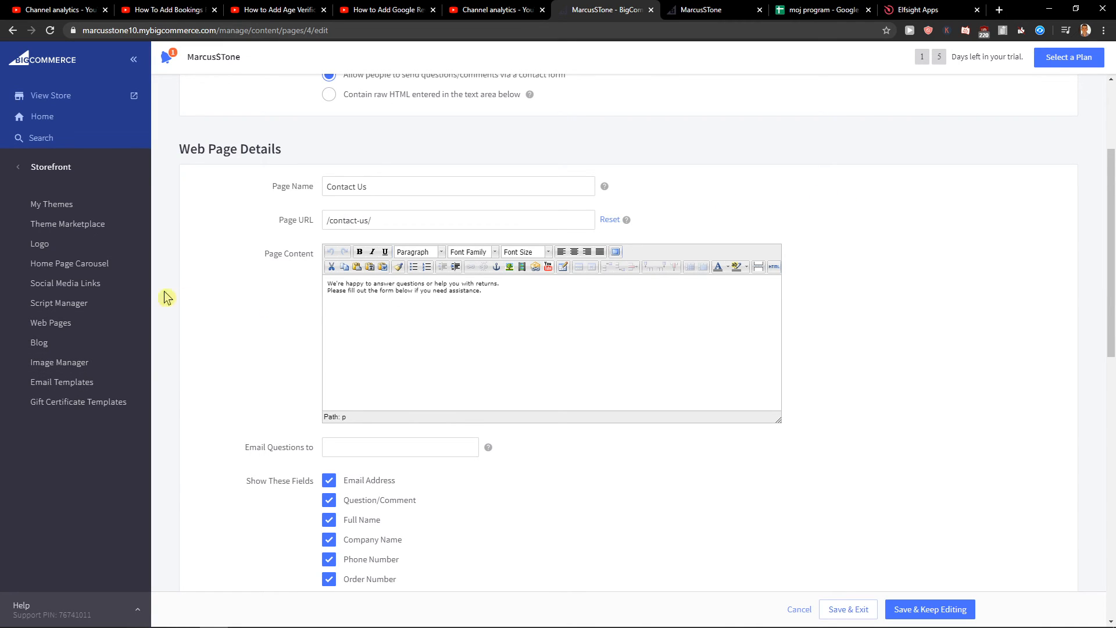
{"action": "left_click", "coordinate": [58, 302]}
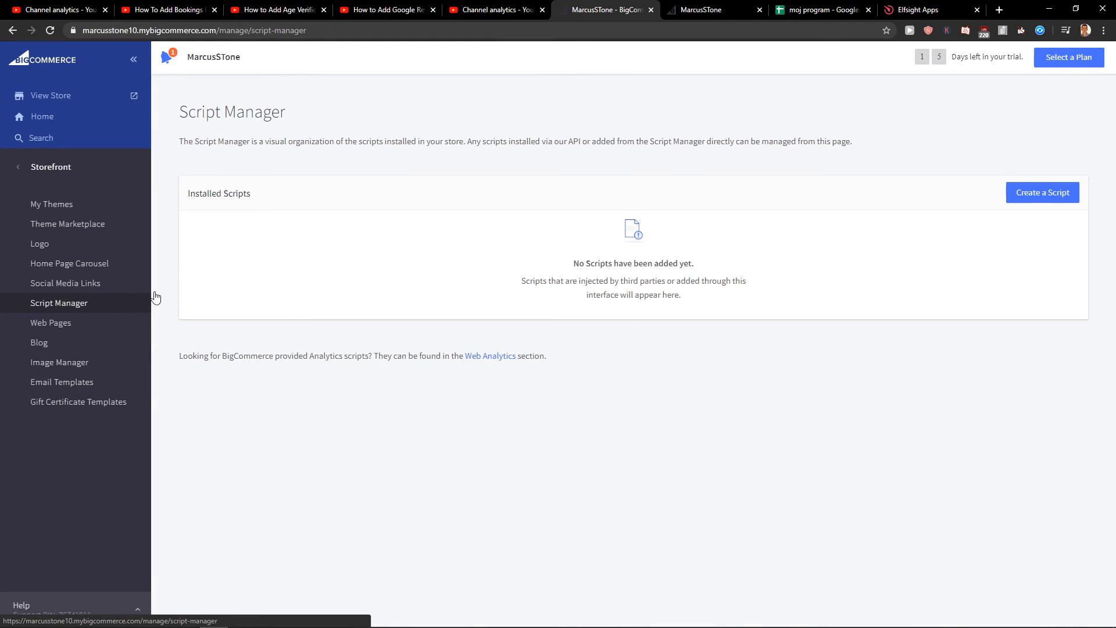
Recopy the WhatsApp Chat embed code in Elfsight and return to BigCommerce's Script Manager.
{"action": "left_click", "coordinate": [919, 10]}
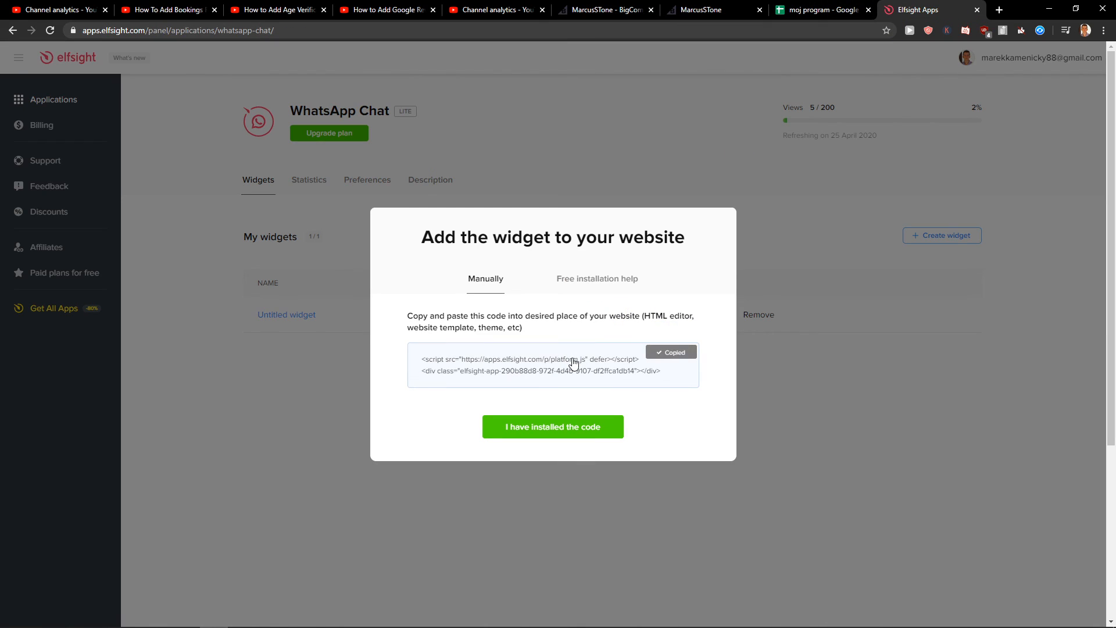
{"action": "left_click", "coordinate": [491, 10]}
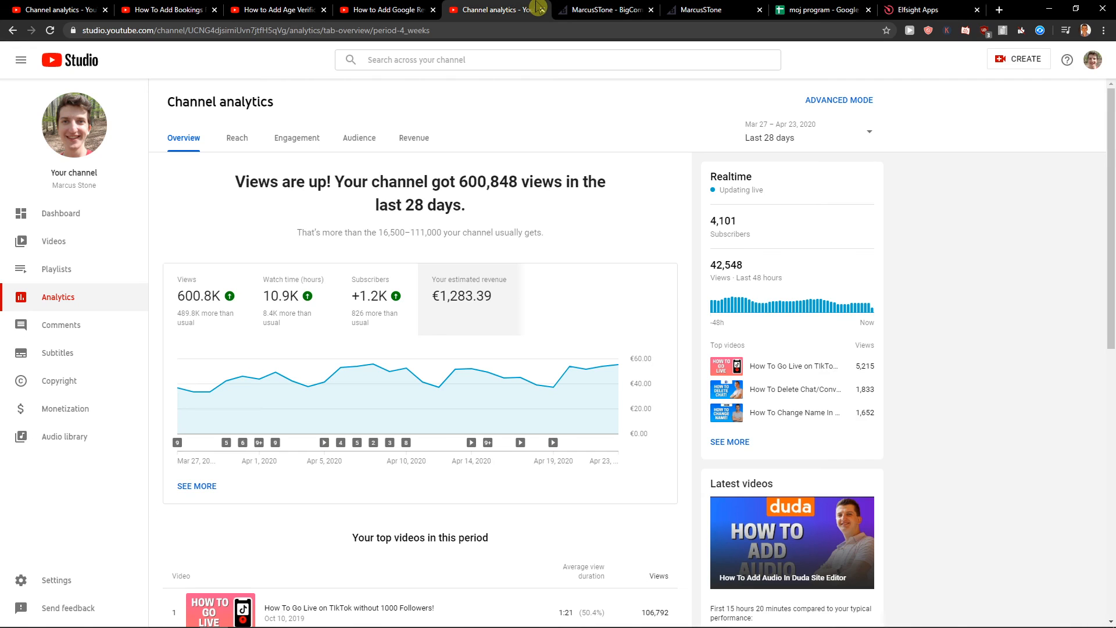
{"action": "left_click", "coordinate": [604, 10]}
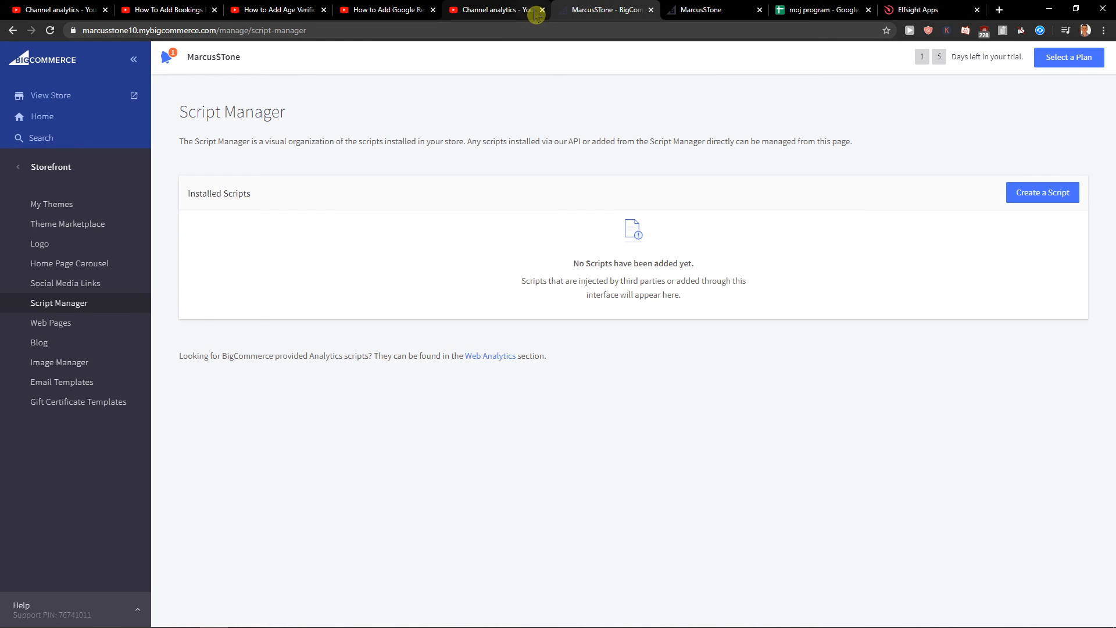